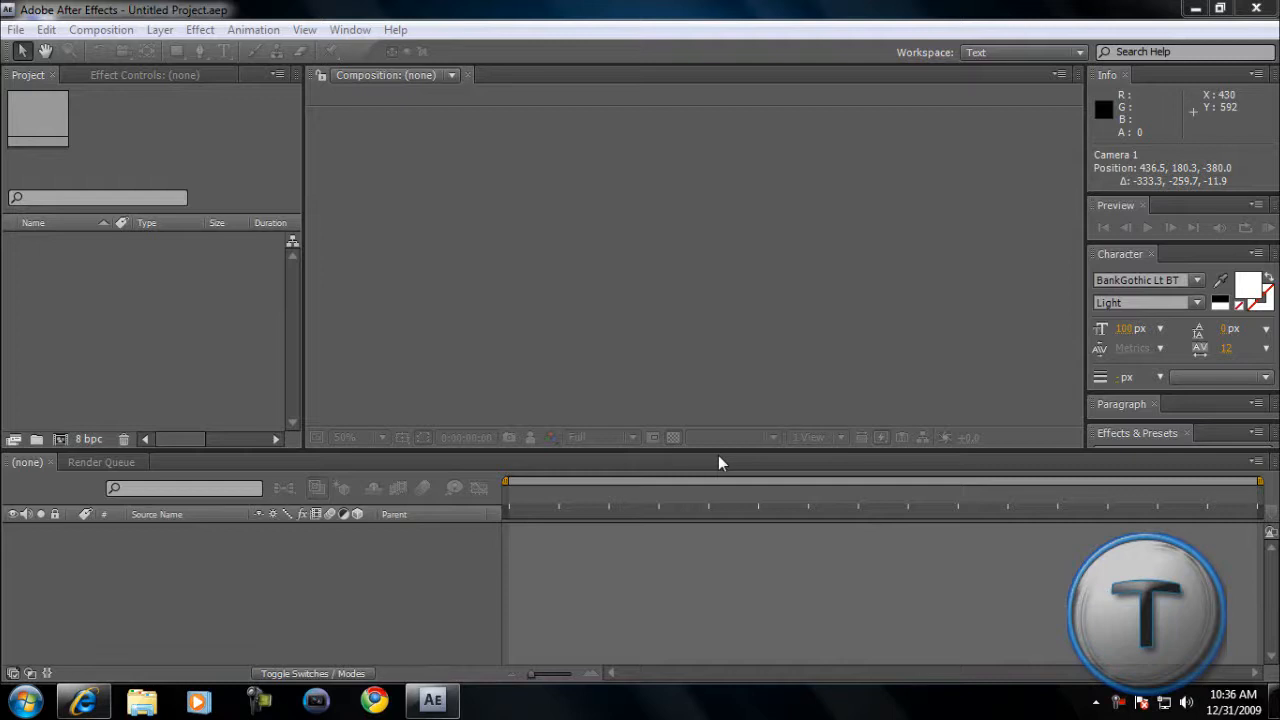
{"action": "mouse_move", "coordinate": [700, 485]}
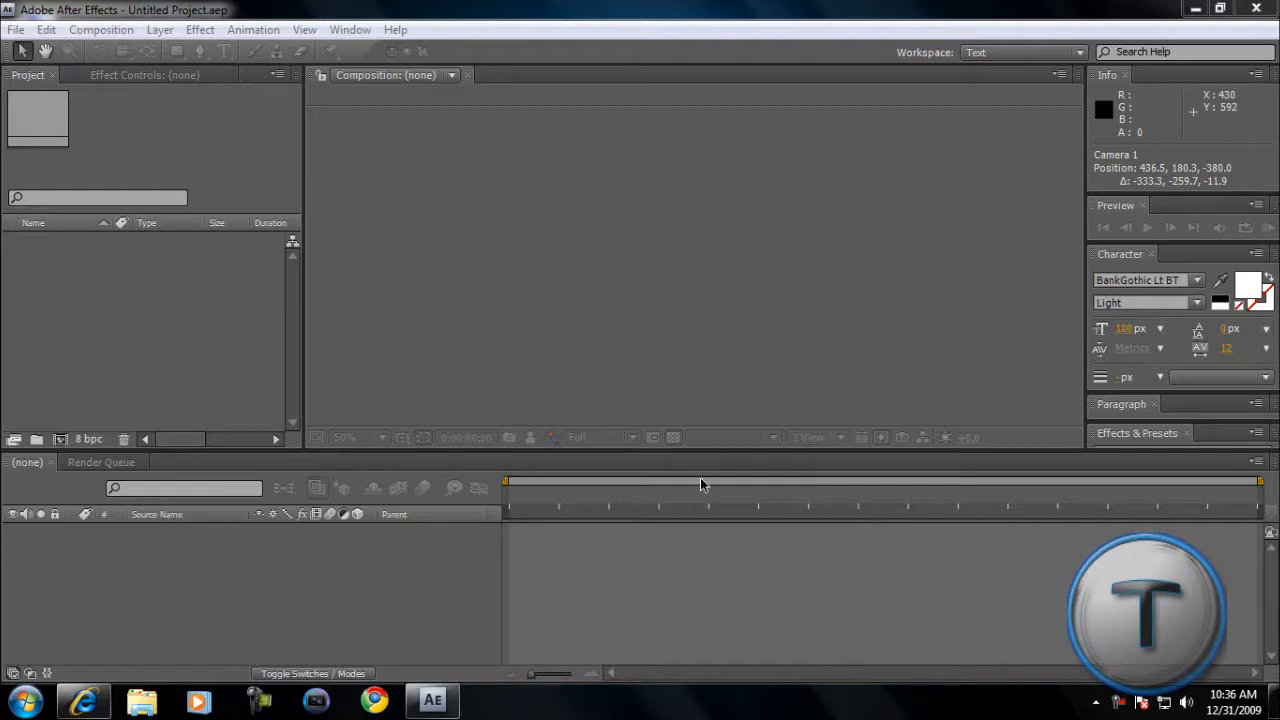
{"action": "mouse_move", "coordinate": [124, 67]}
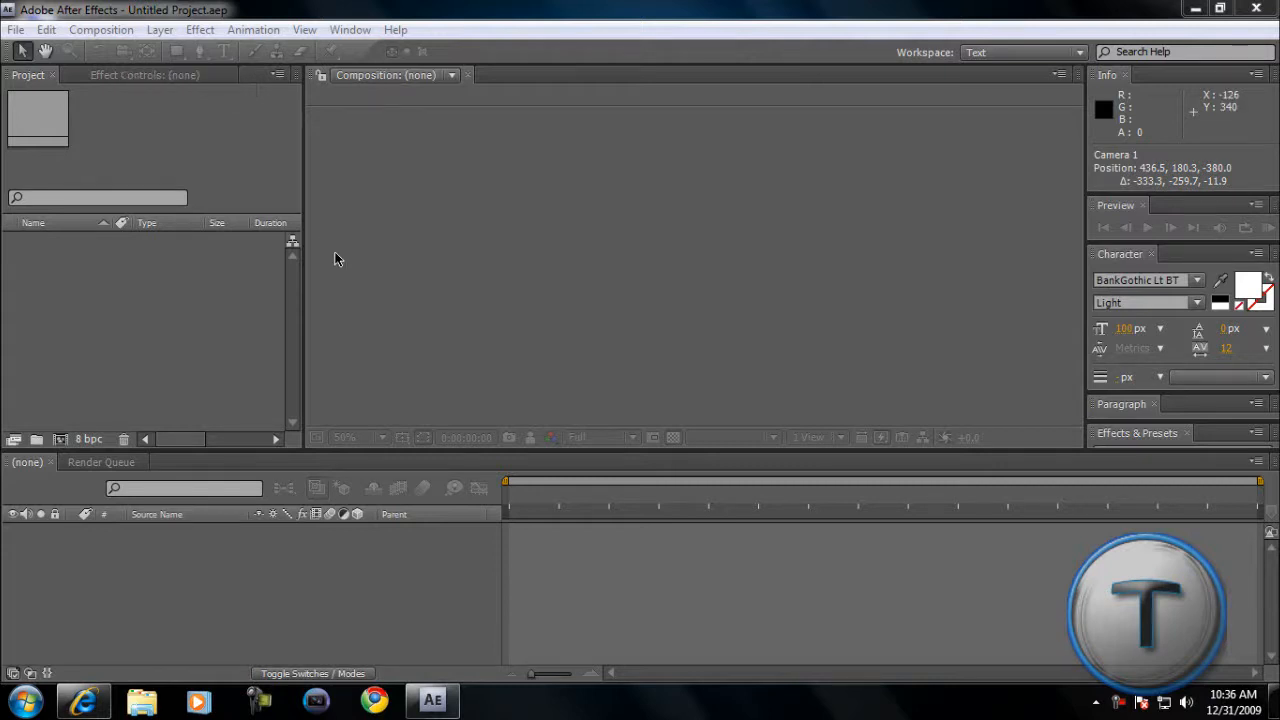
{"action": "mouse_move", "coordinate": [125, 120]}
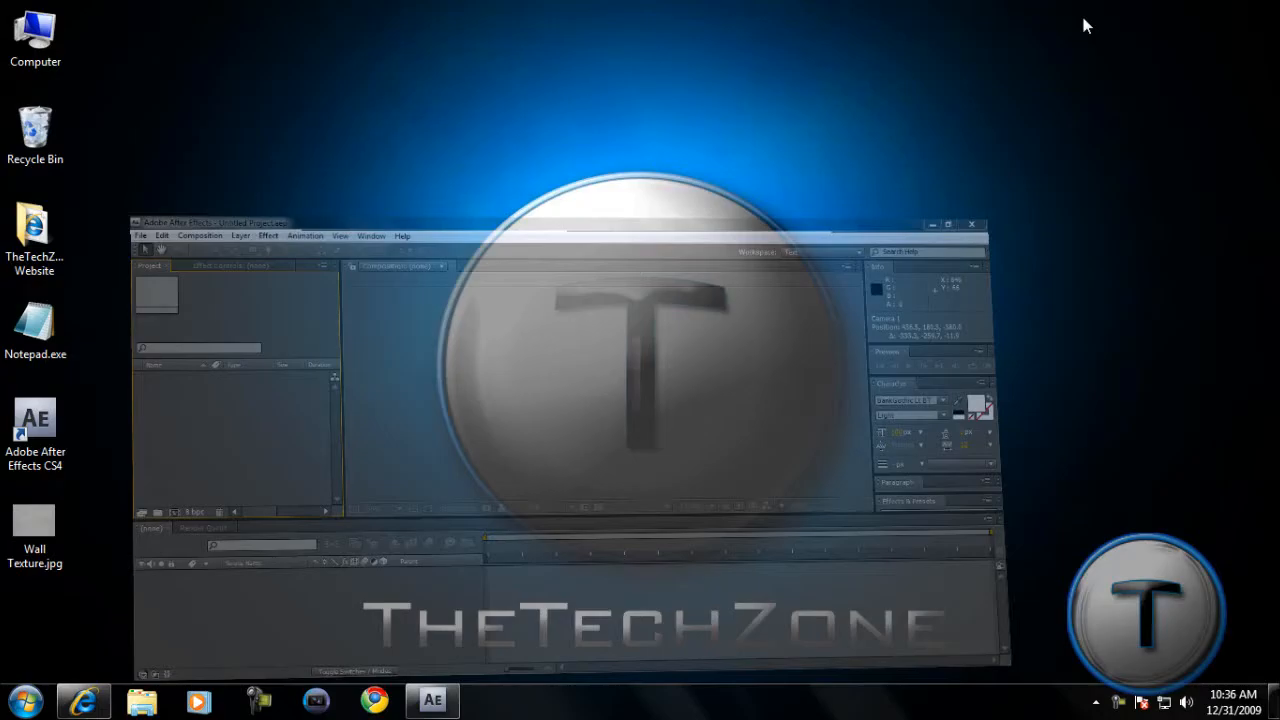
Preview Wall Texture.jpg, then create Comp 1 at 1280×720, 30 fps, 10 seconds.
{"action": "double_click", "coordinate": [34, 523]}
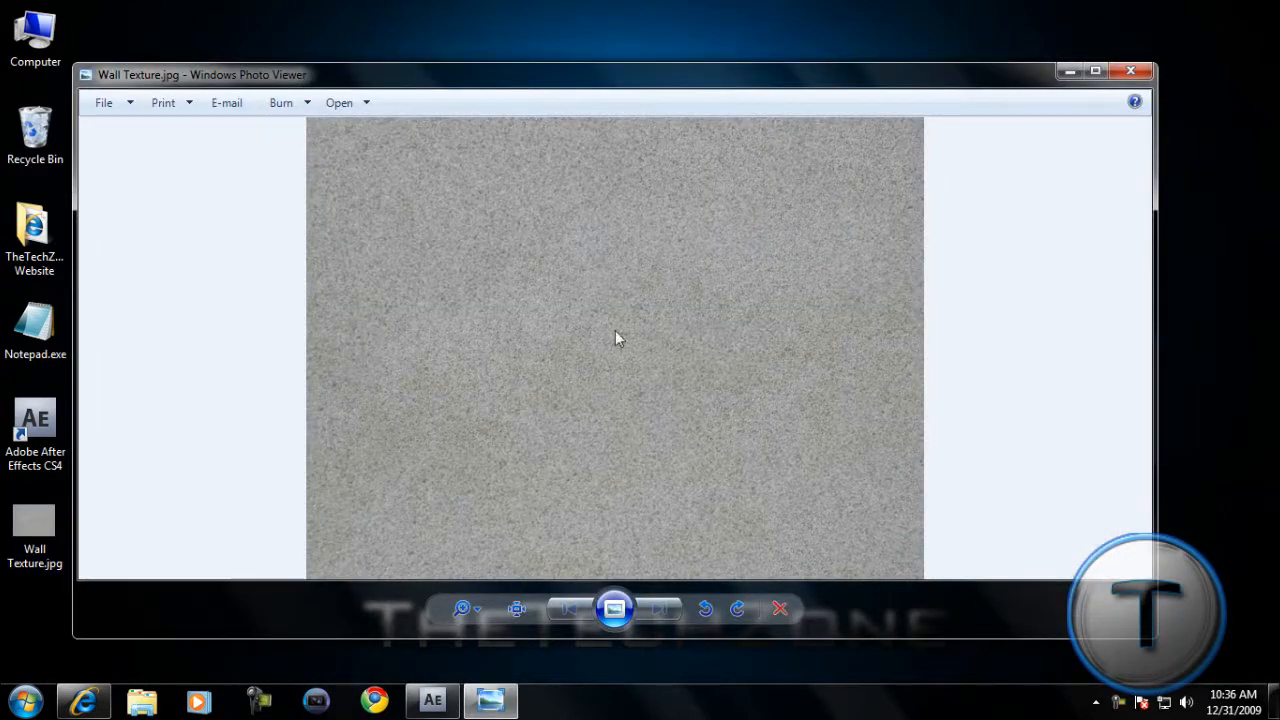
{"action": "left_click", "coordinate": [1130, 71]}
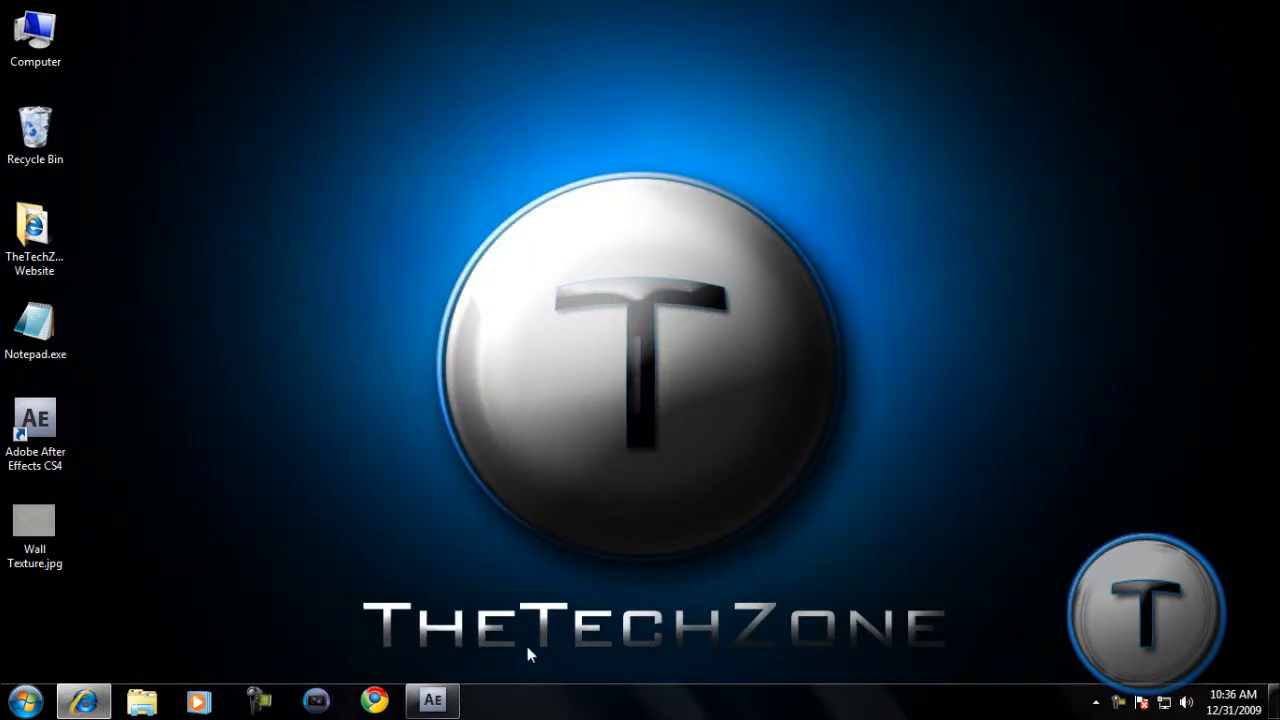
{"action": "mouse_move", "coordinate": [425, 663]}
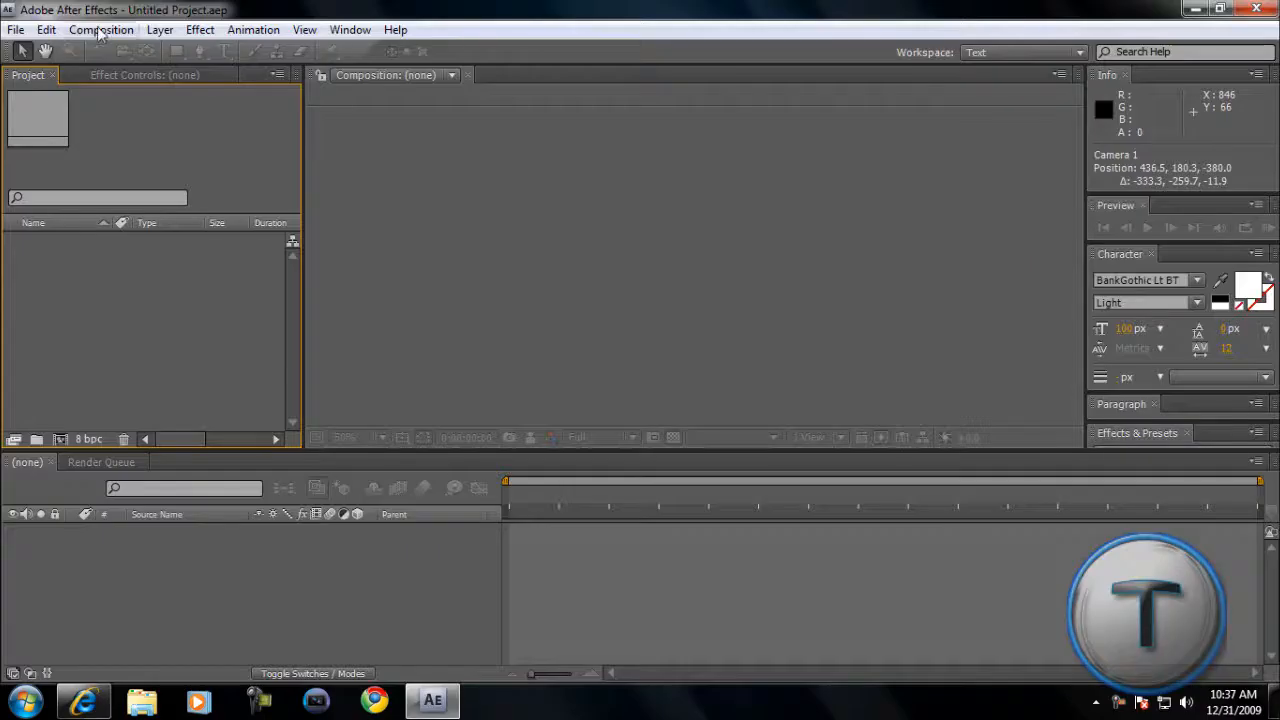
{"action": "left_click", "coordinate": [100, 29]}
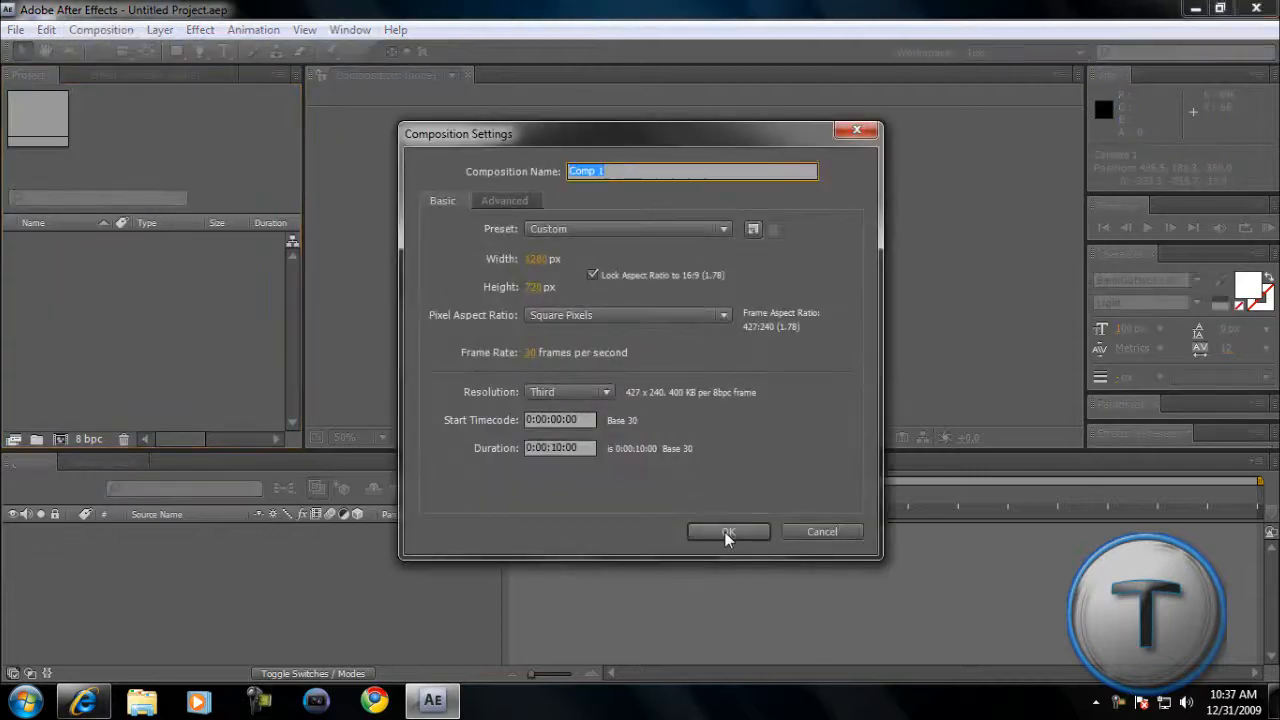
{"action": "left_click", "coordinate": [728, 531]}
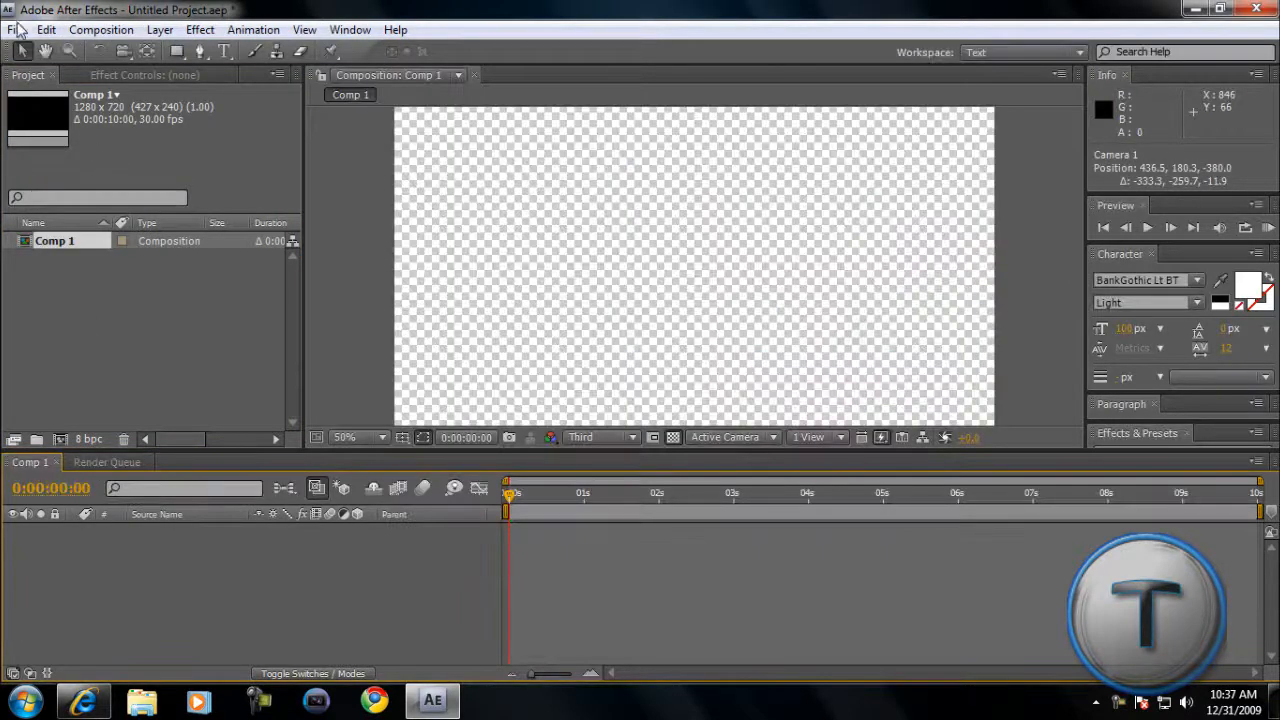
Import Wall Texture.jpg into Comp 1 as a 3D layer rotated Y 90° and stretched into a left wall.
{"action": "left_click", "coordinate": [15, 29]}
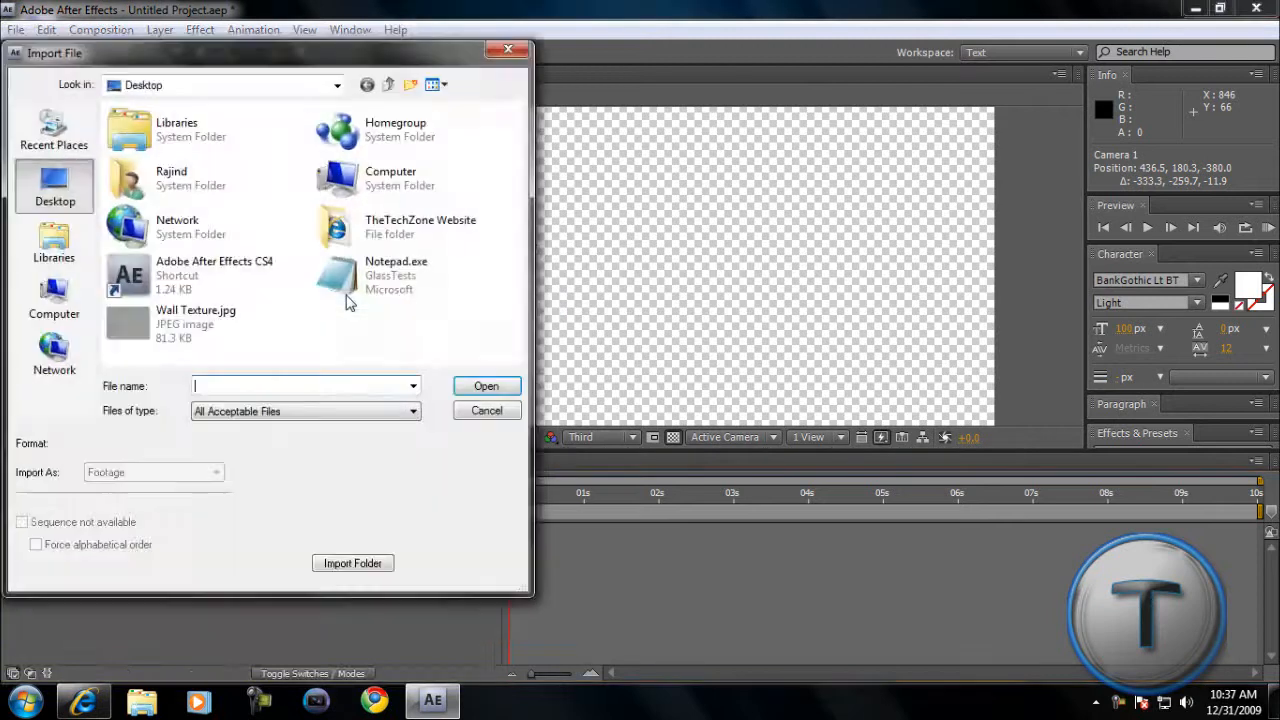
{"action": "left_click", "coordinate": [486, 386]}
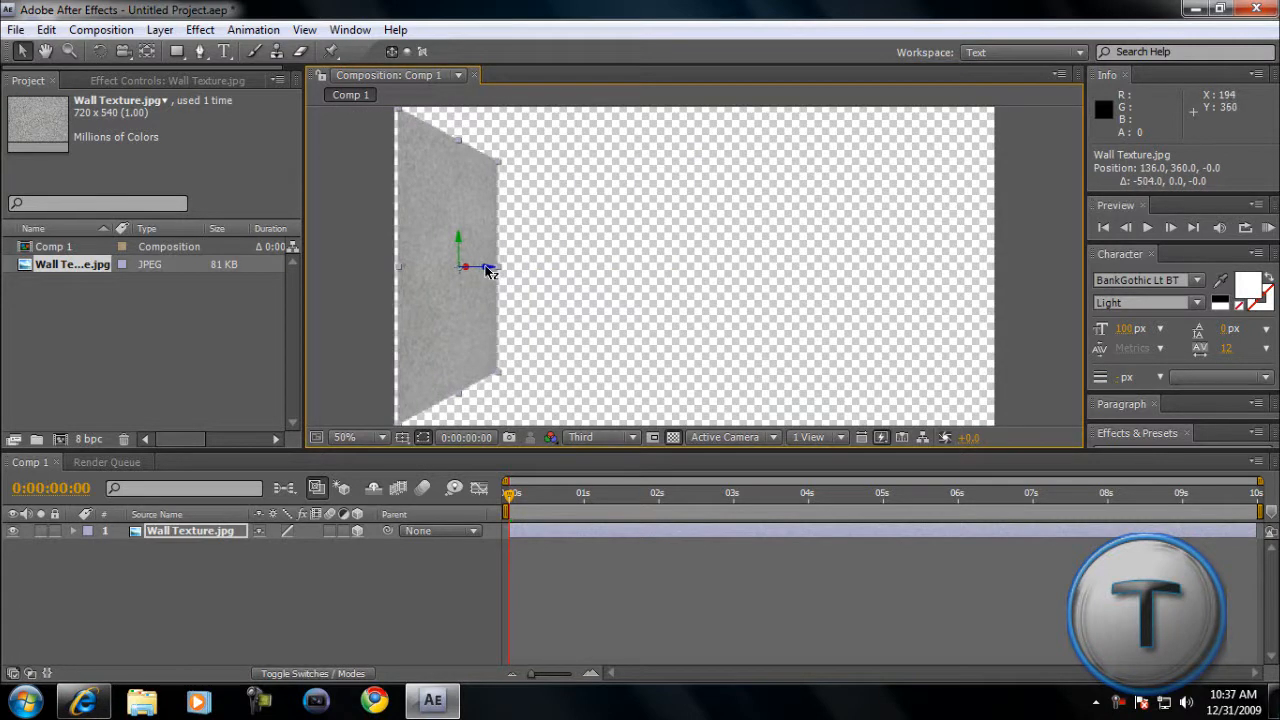
{"action": "left_click_drag", "start_coordinate": [490, 268], "coordinate": [462, 268]}
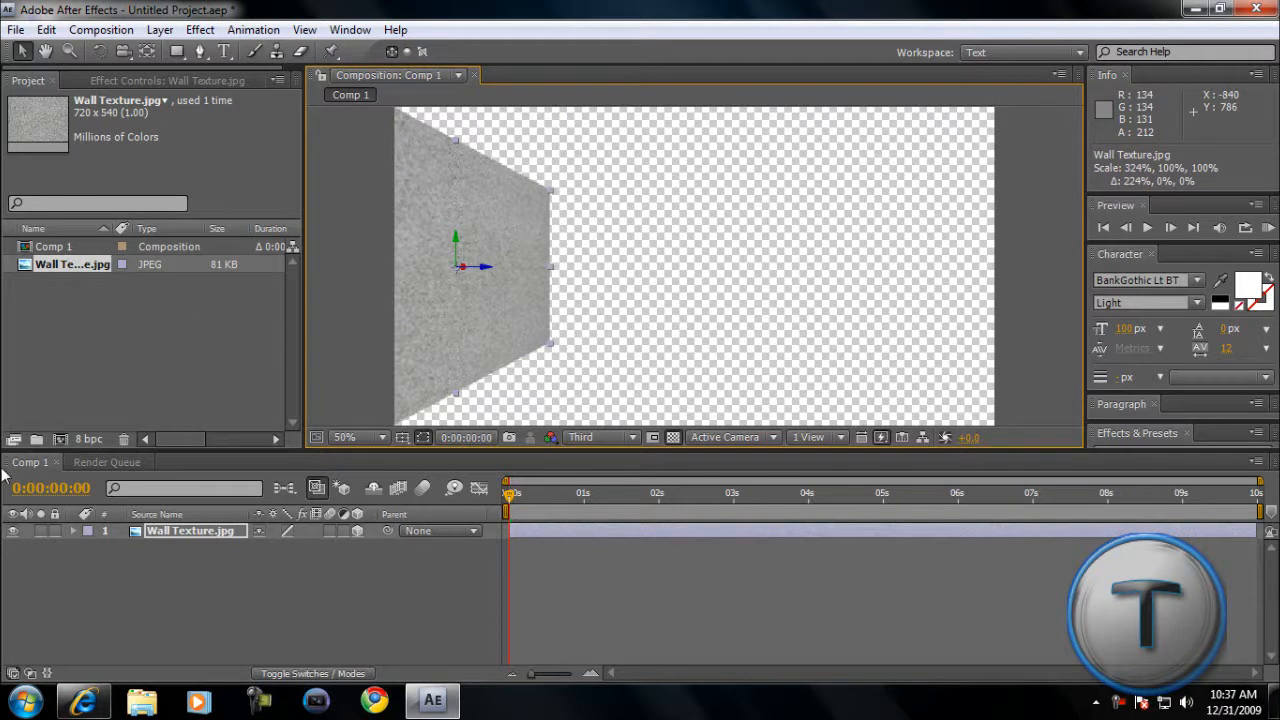
{"action": "double_click", "coordinate": [190, 531]}
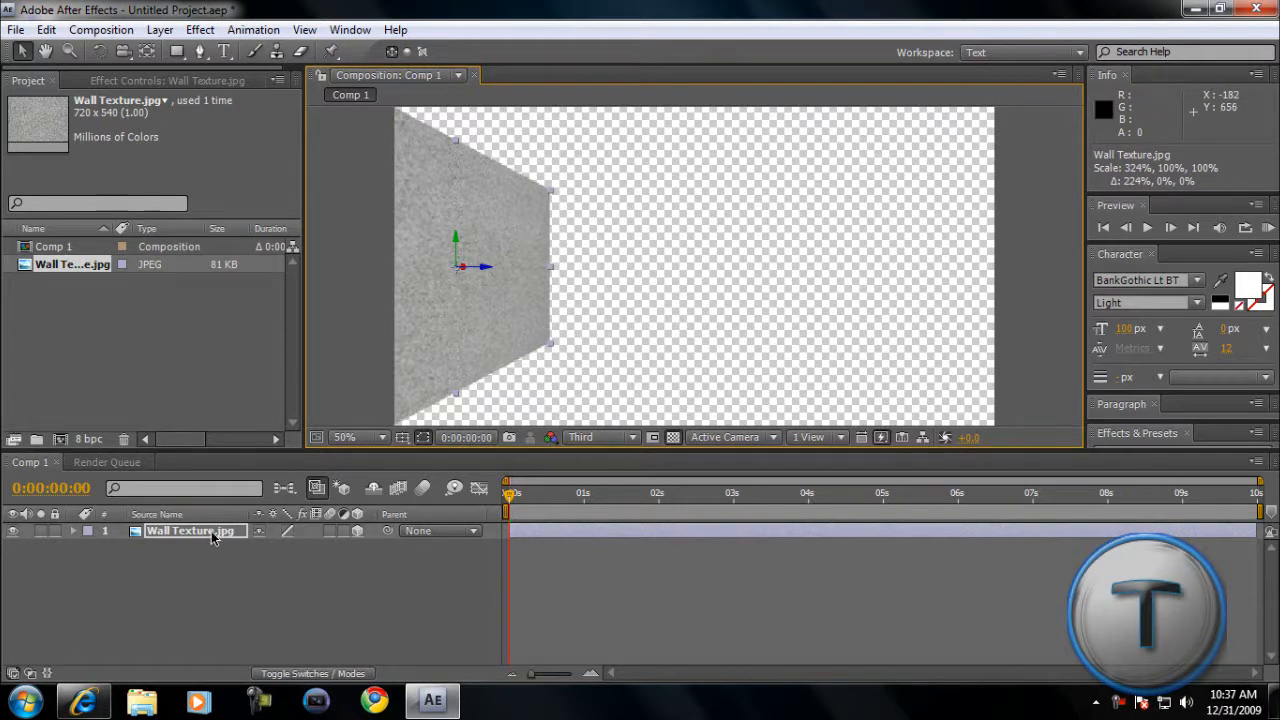
{"action": "mouse_move", "coordinate": [115, 610]}
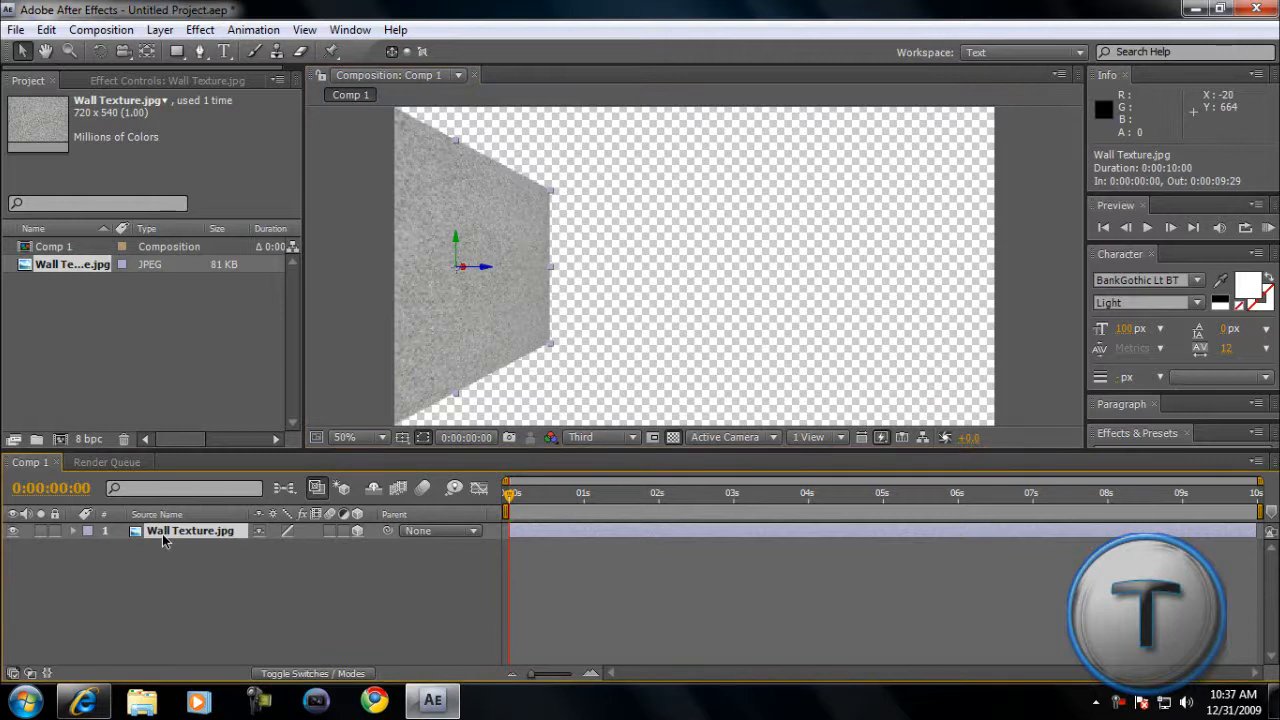
Duplicate the left wall layer and move the copy to the right side.
{"action": "key", "text": "ctrl+v"}
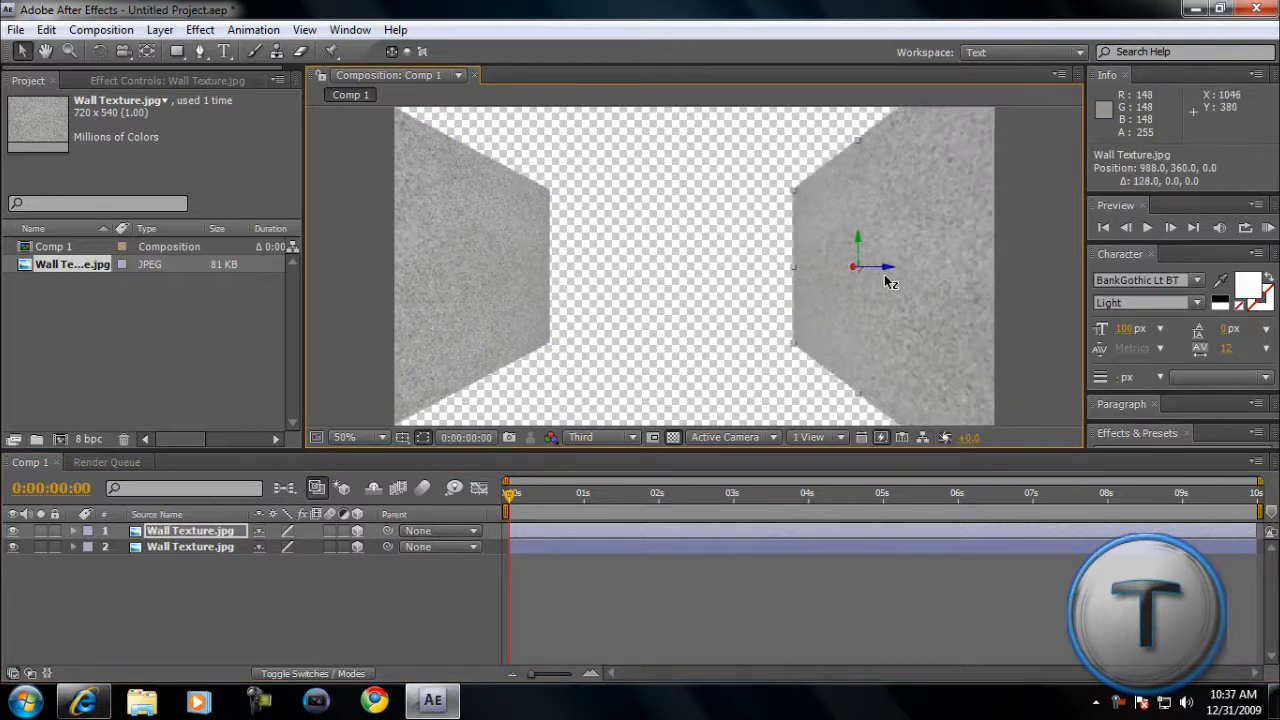
{"action": "left_click_drag", "start_coordinate": [853, 265], "coordinate": [928, 265]}
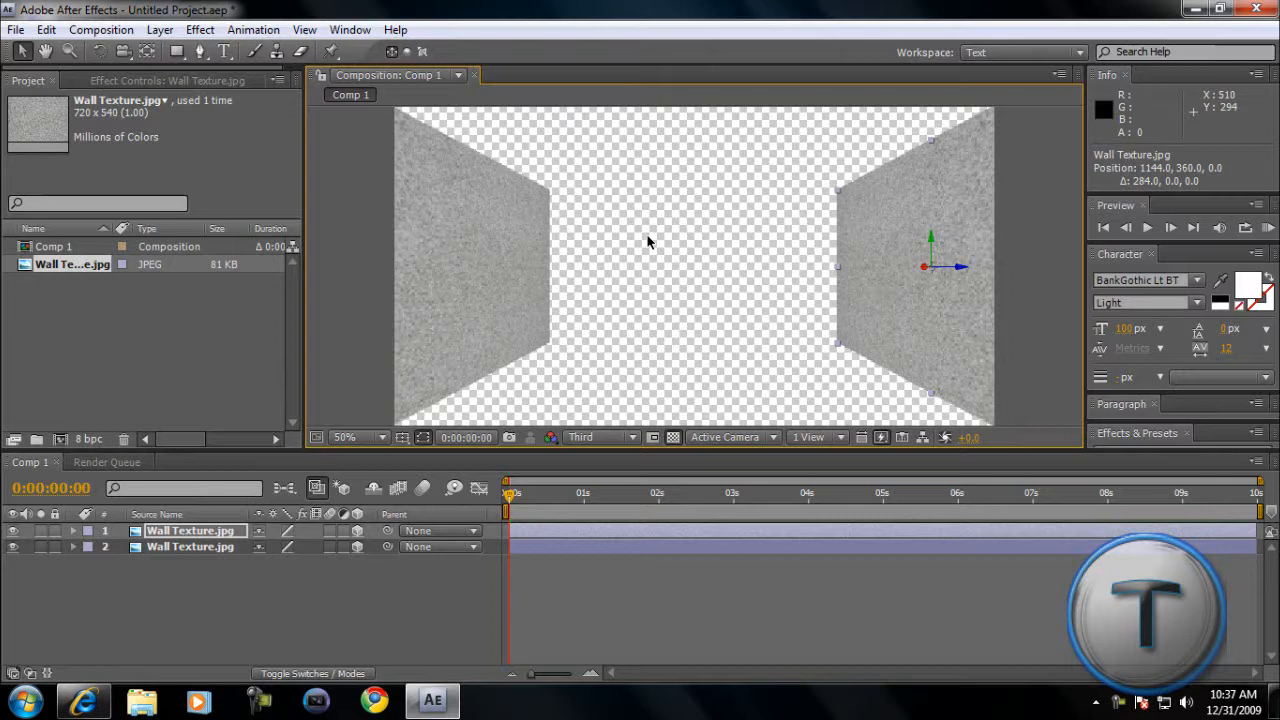
{"action": "mouse_move", "coordinate": [918, 295]}
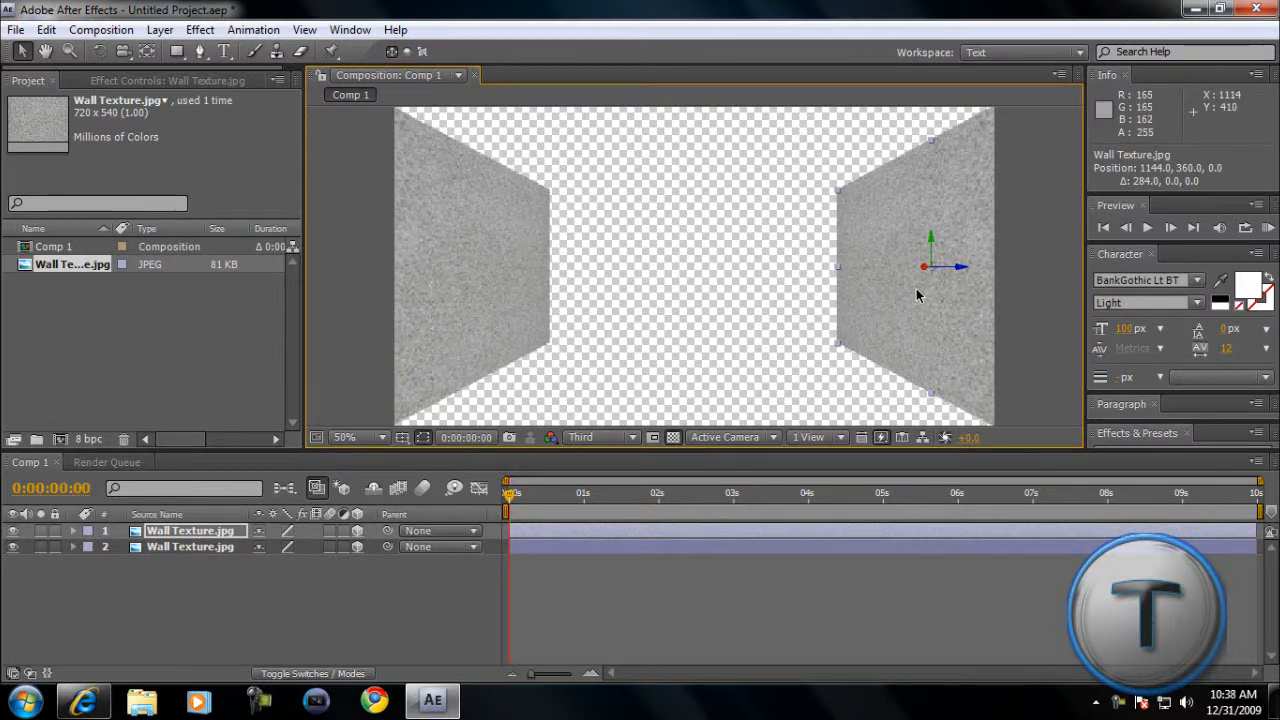
{"action": "mouse_move", "coordinate": [251, 555]}
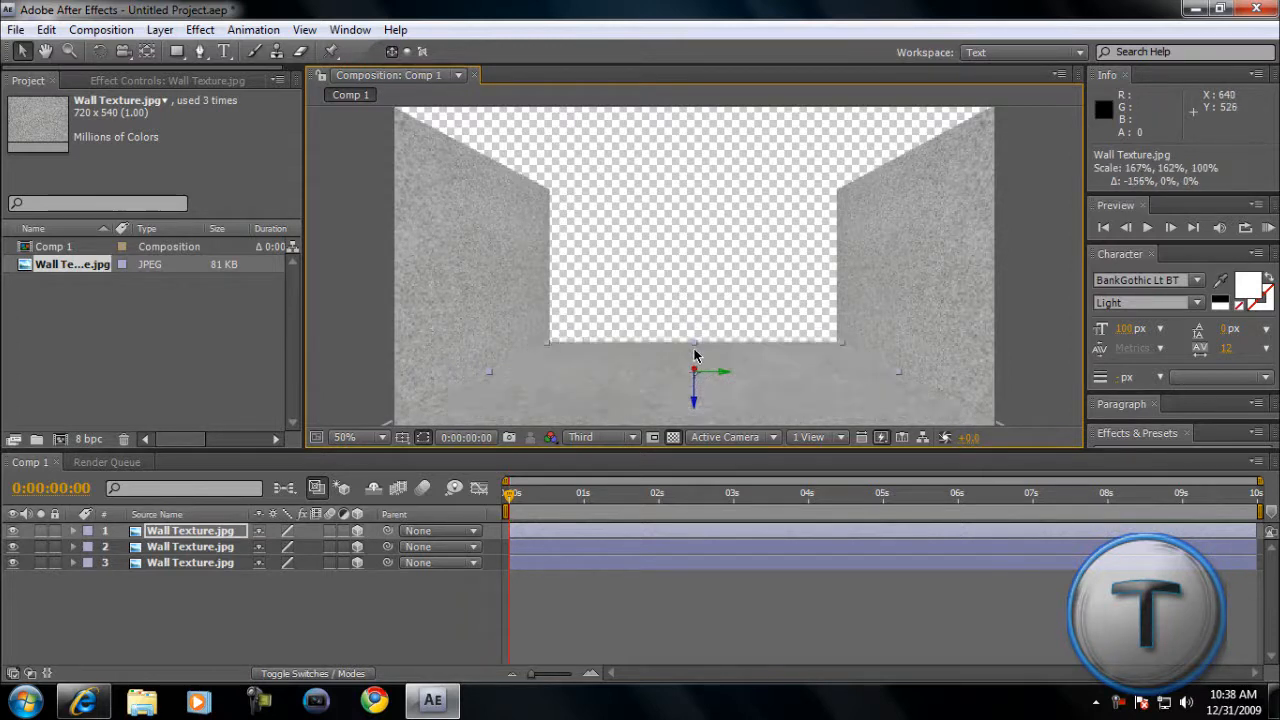
Widen the rotated floor layer so it spans between both walls.
{"action": "left_click_drag", "start_coordinate": [693, 360], "coordinate": [693, 338]}
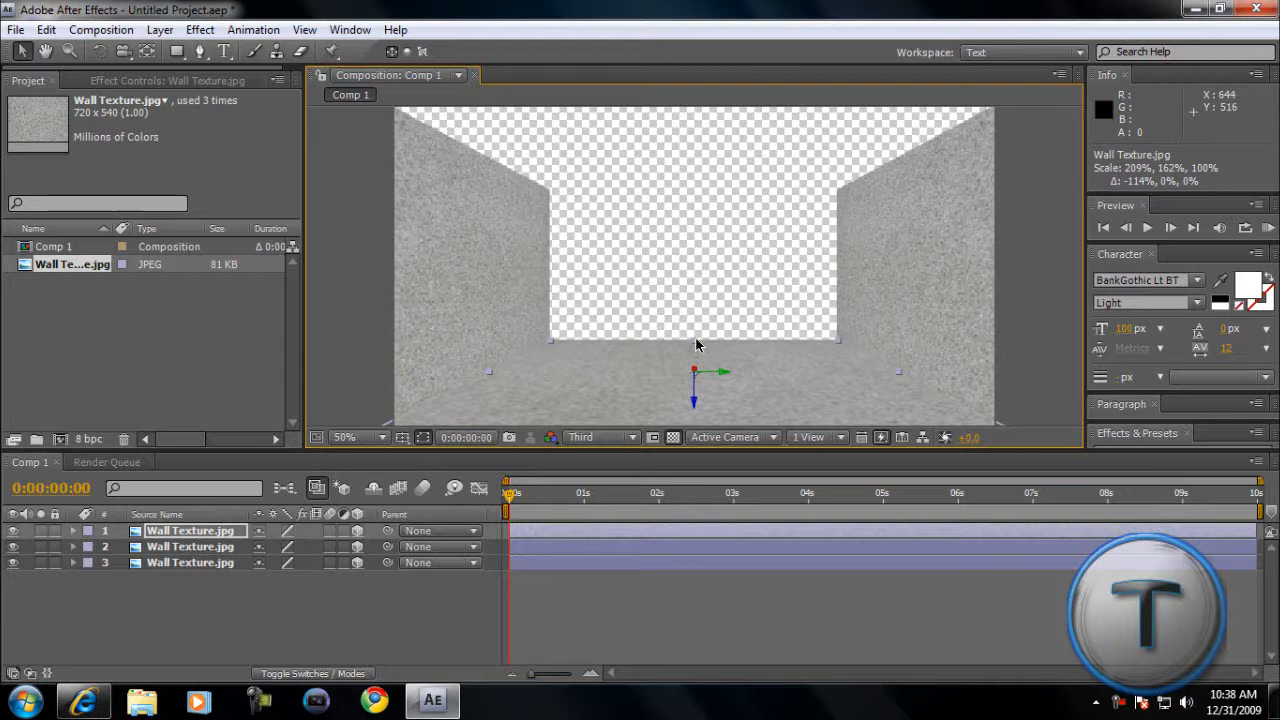
{"action": "mouse_move", "coordinate": [576, 400]}
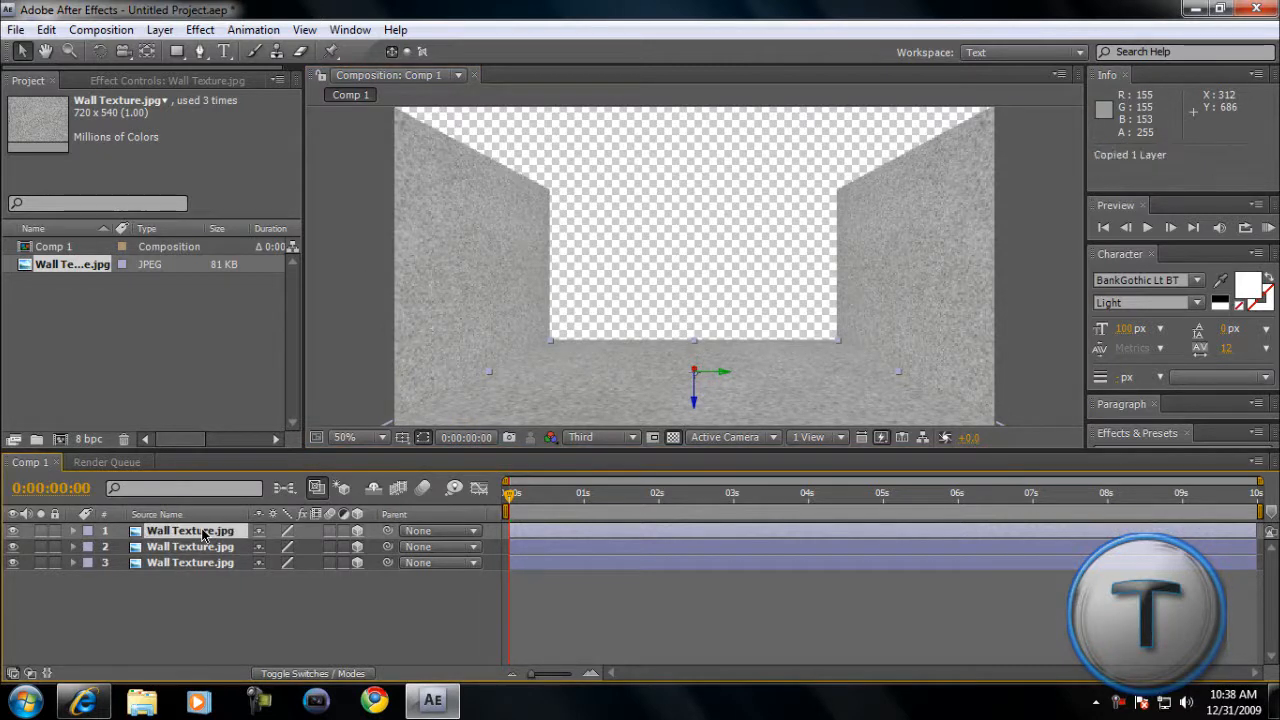
Paste a copy of the floor layer to raise as the ceiling.
{"action": "key", "text": "ctrl+v"}
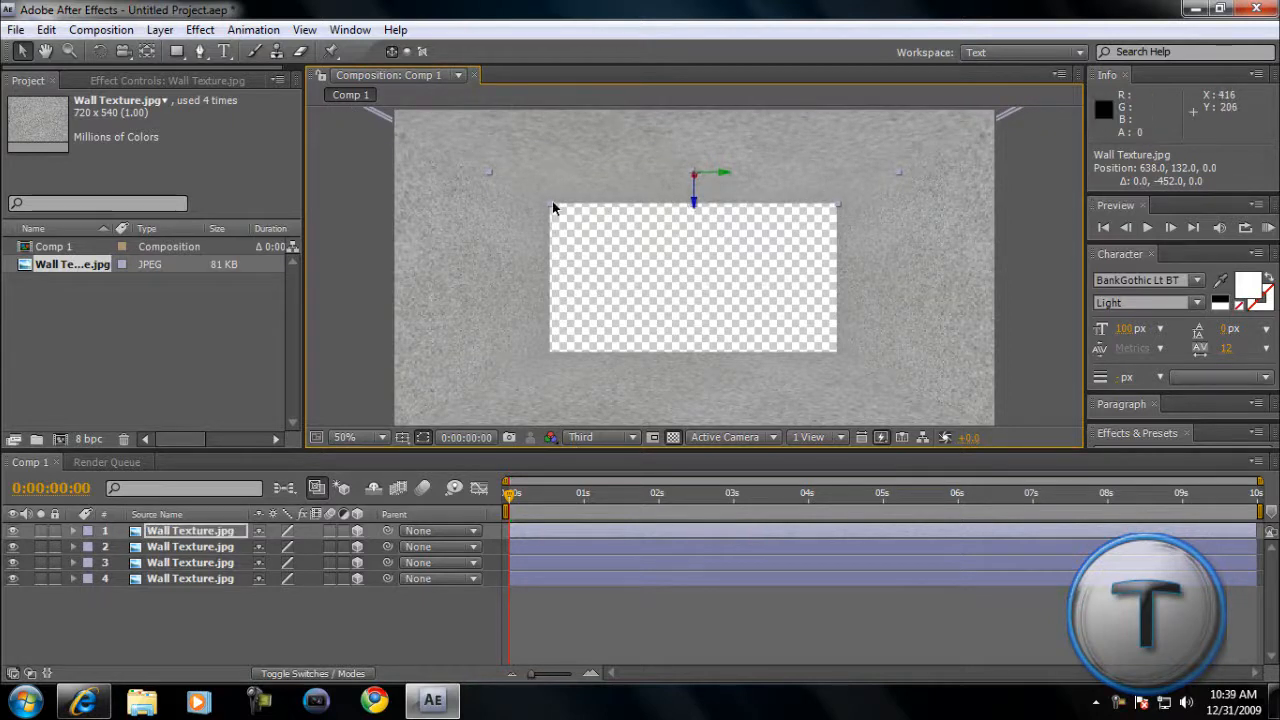
{"action": "mouse_move", "coordinate": [668, 164]}
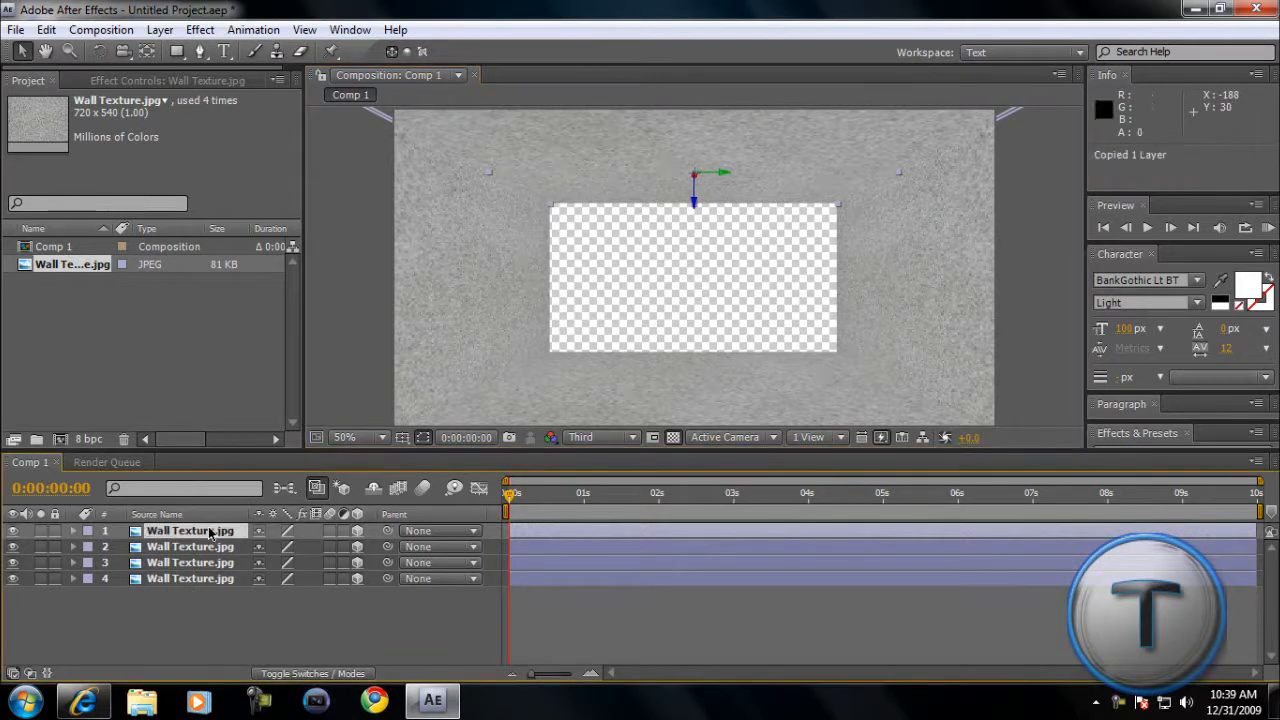
Paste another wall copy and add Camera 1 with the 35mm preset.
{"action": "key", "text": "ctrl+v"}
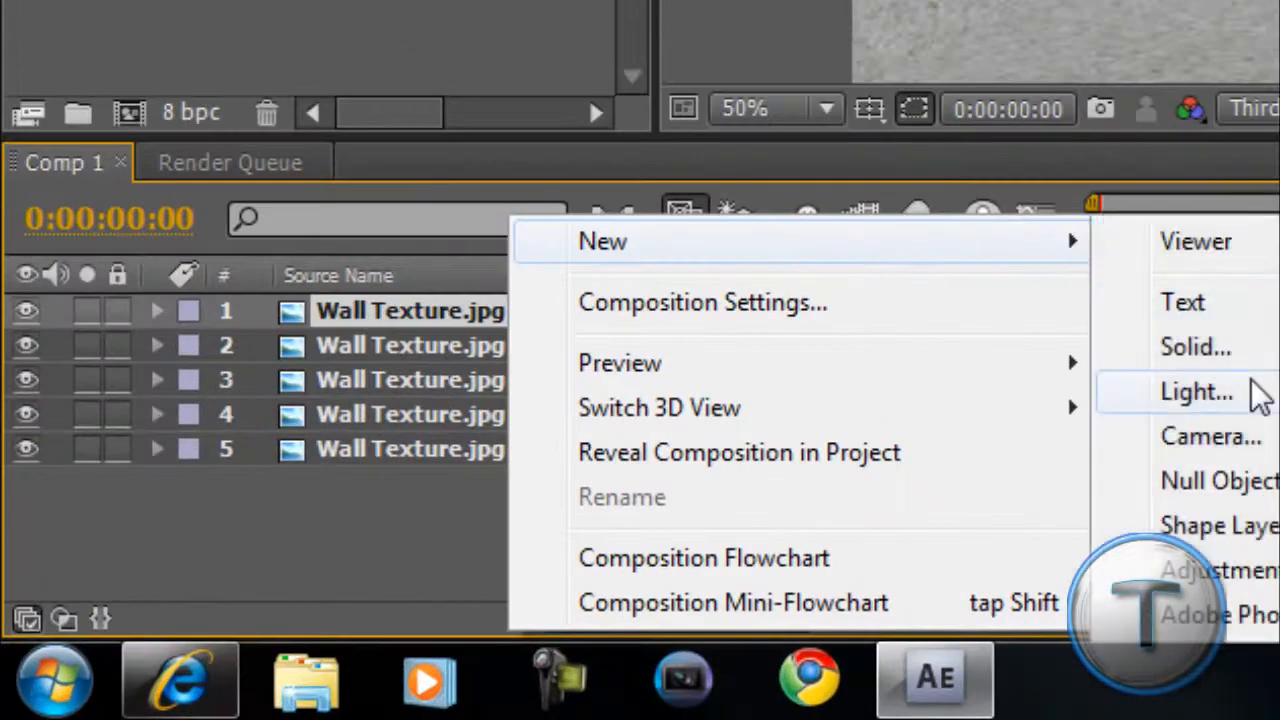
{"action": "left_click", "coordinate": [1211, 436]}
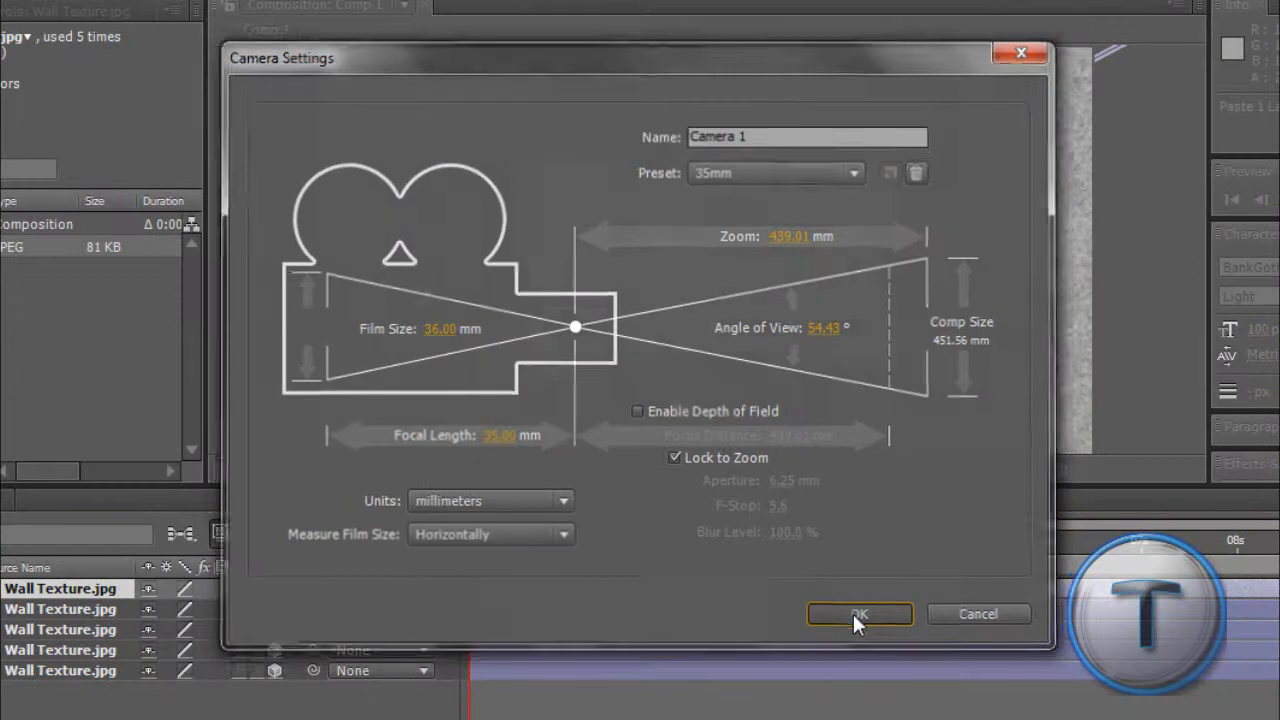
{"action": "left_click", "coordinate": [859, 613]}
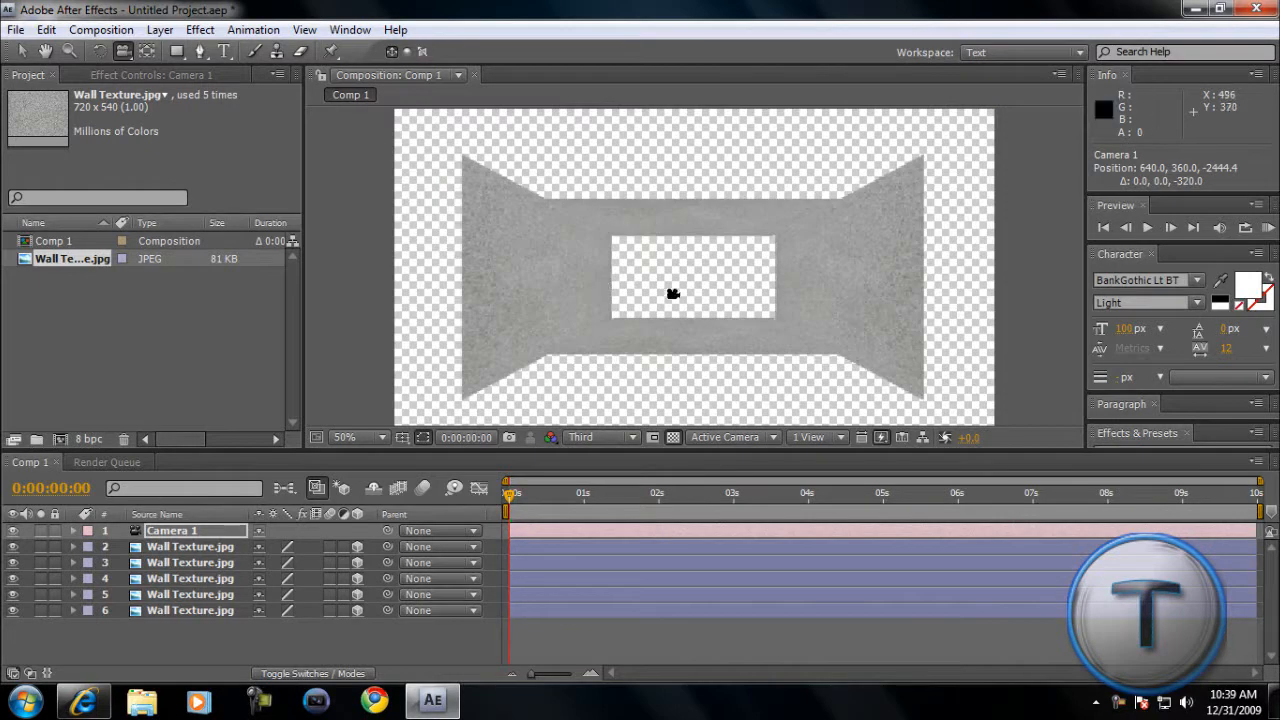
{"action": "mouse_move", "coordinate": [790, 357]}
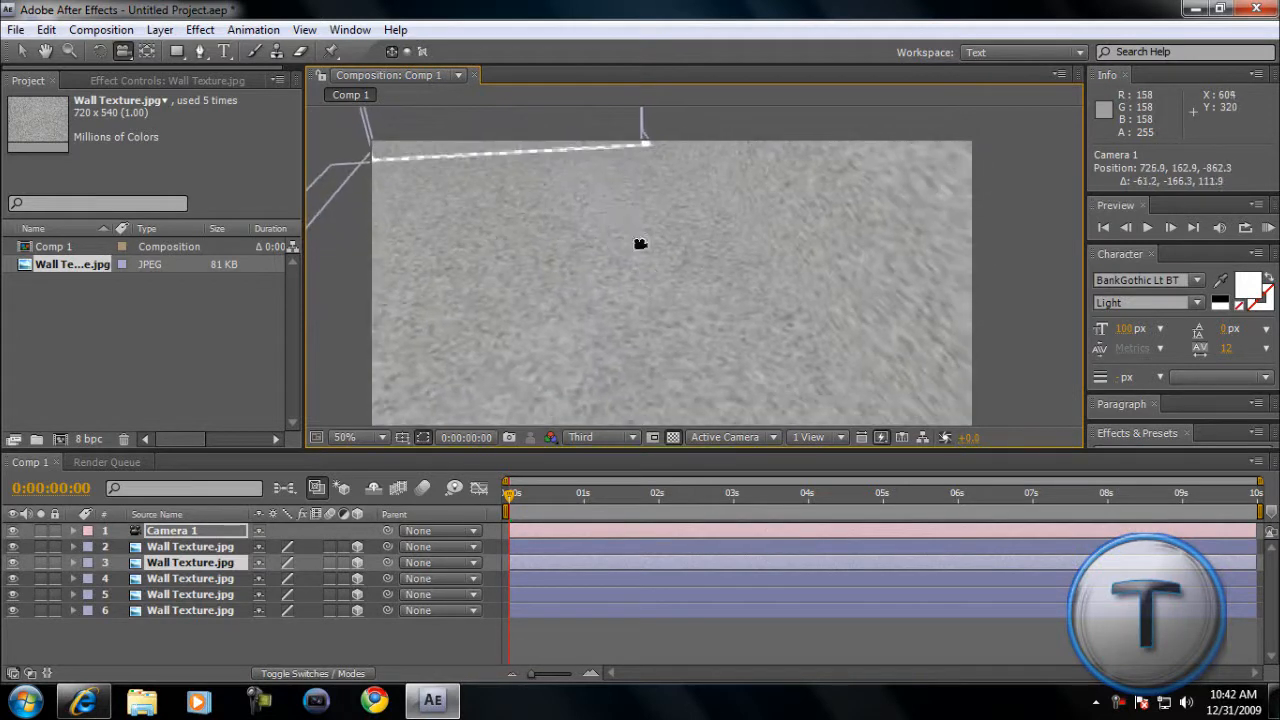
Orbit Camera 1 to view the textured room from inside at a new angle.
{"action": "left_click_drag", "start_coordinate": [640, 244], "coordinate": [692, 297]}
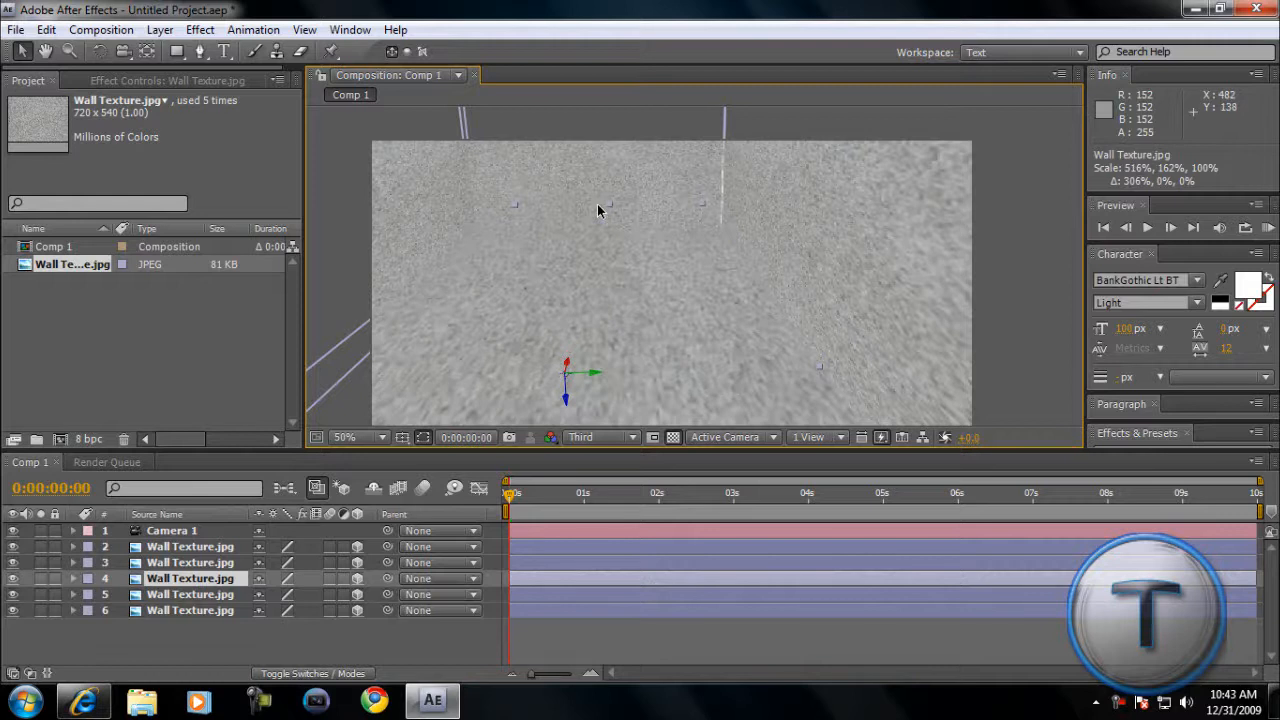
{"action": "left_click", "coordinate": [190, 594]}
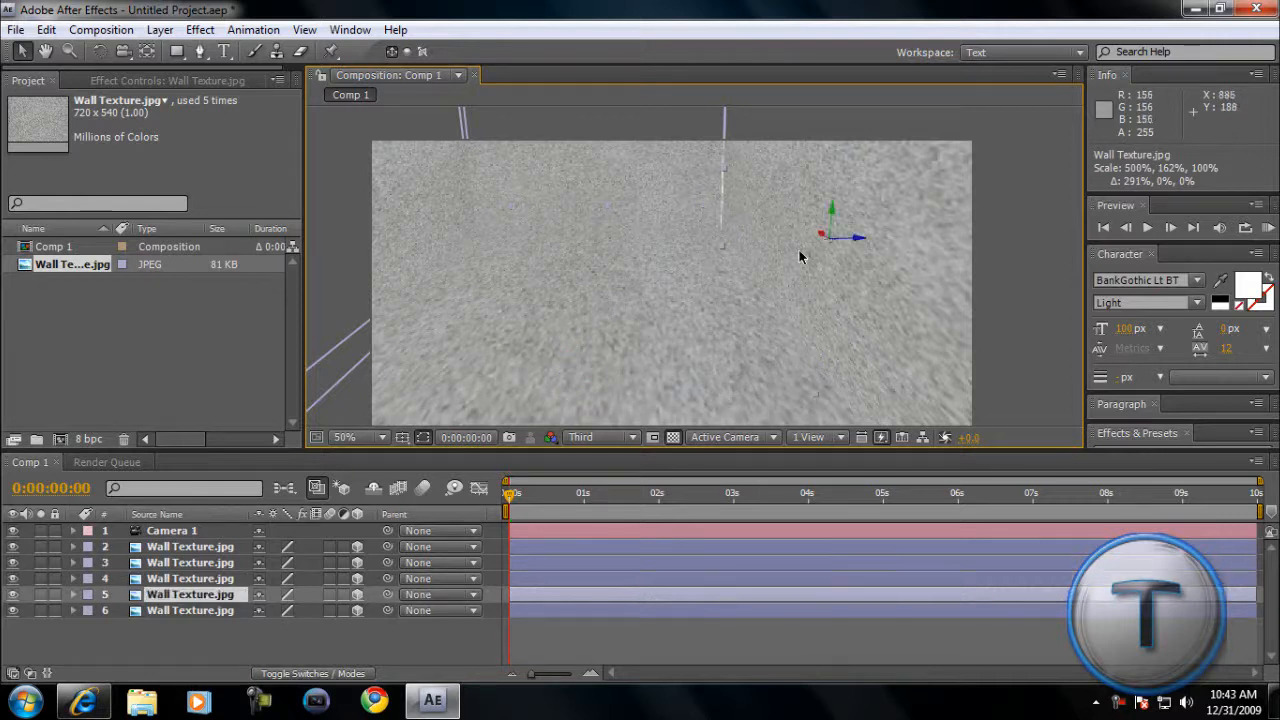
{"action": "left_click_drag", "start_coordinate": [820, 237], "coordinate": [835, 240]}
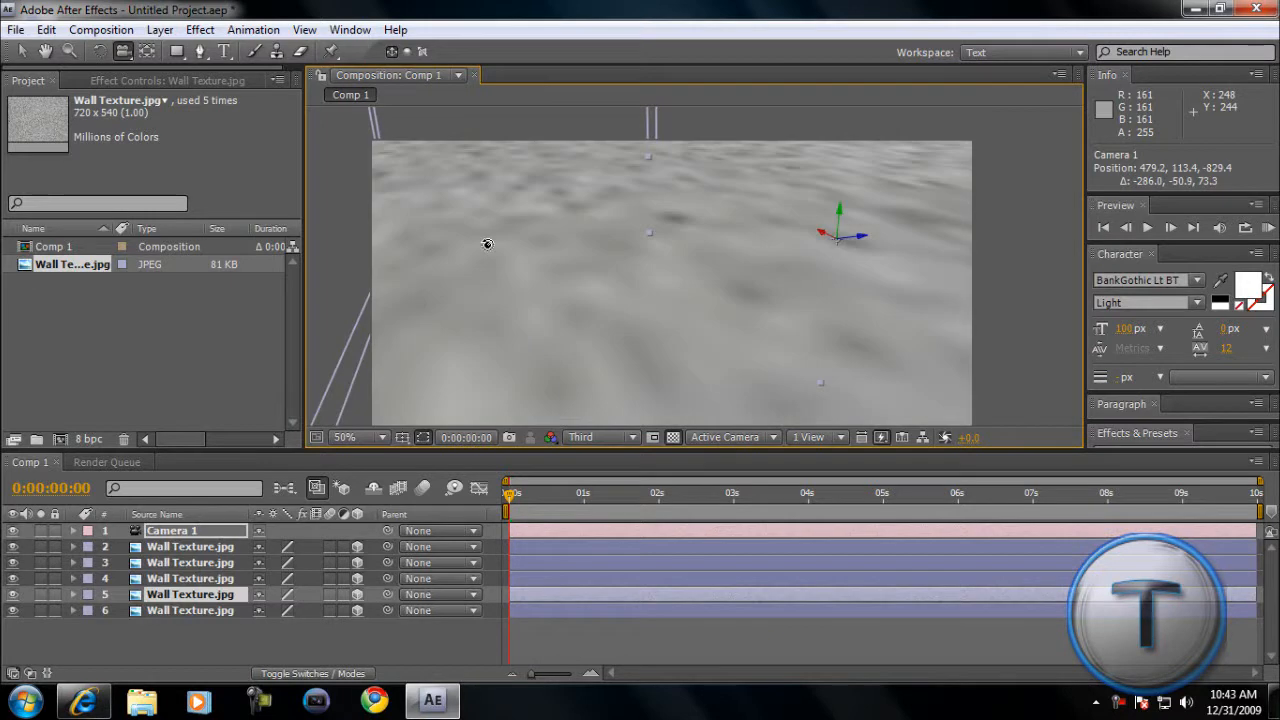
{"action": "left_click_drag", "start_coordinate": [487, 244], "coordinate": [516, 259]}
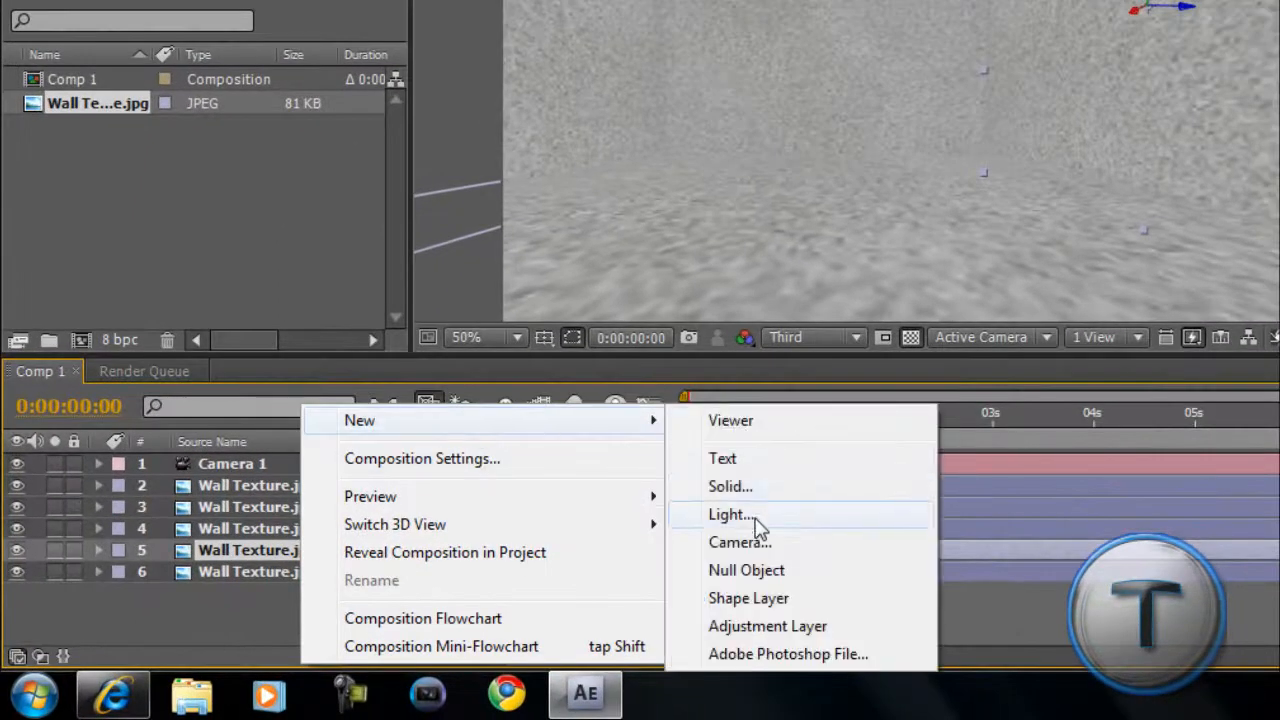
Add Spot Light 1 at 150% intensity, 163° cone, colour #077493, casting shadows.
{"action": "left_click", "coordinate": [729, 514]}
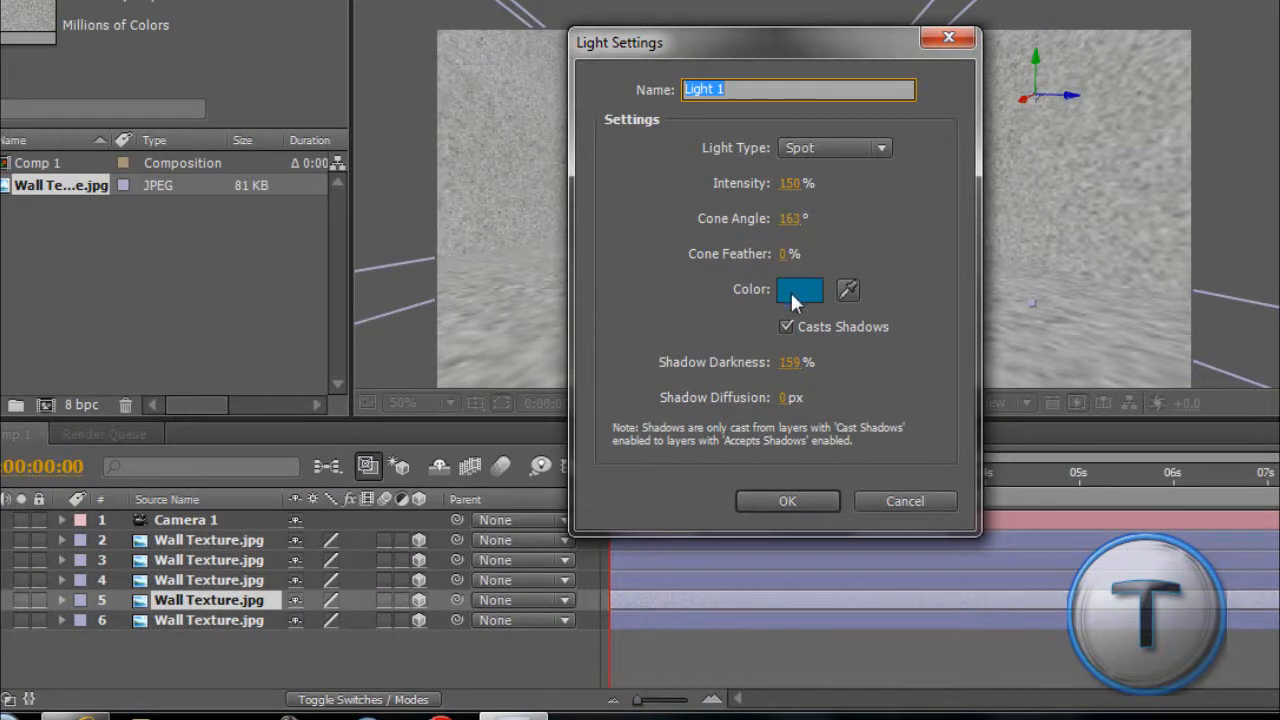
{"action": "left_click", "coordinate": [799, 289]}
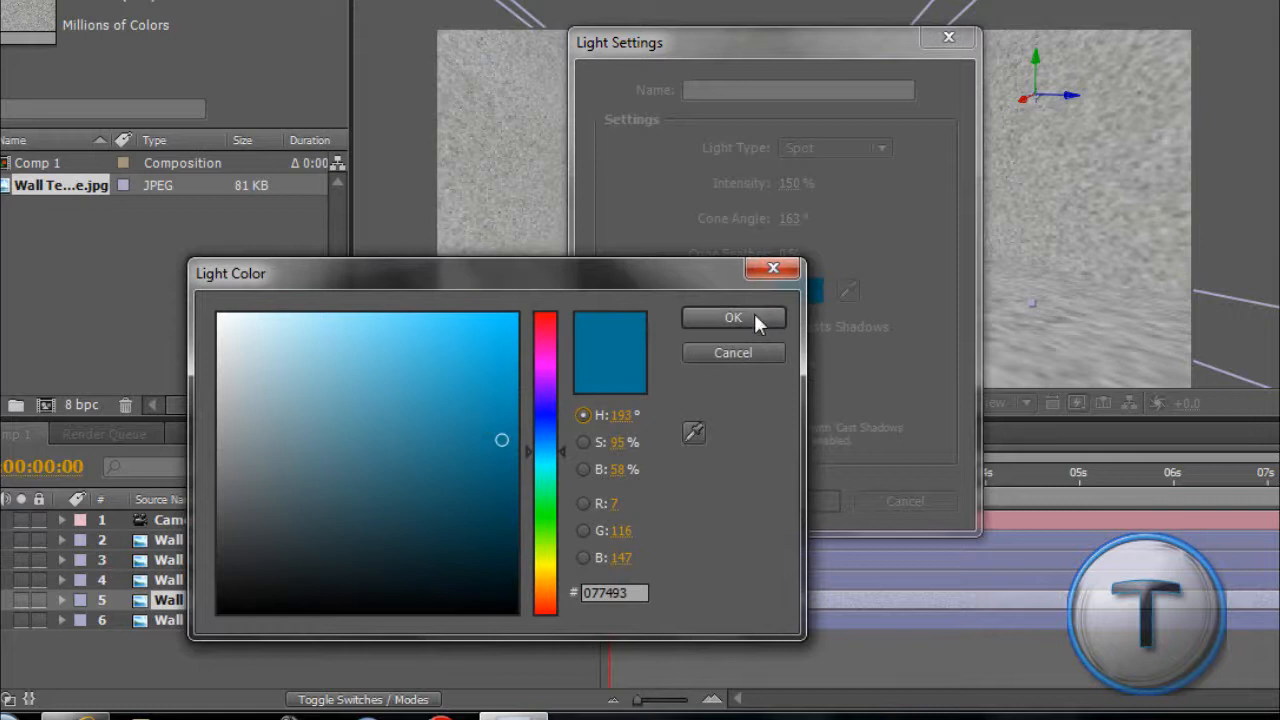
{"action": "left_click", "coordinate": [733, 317]}
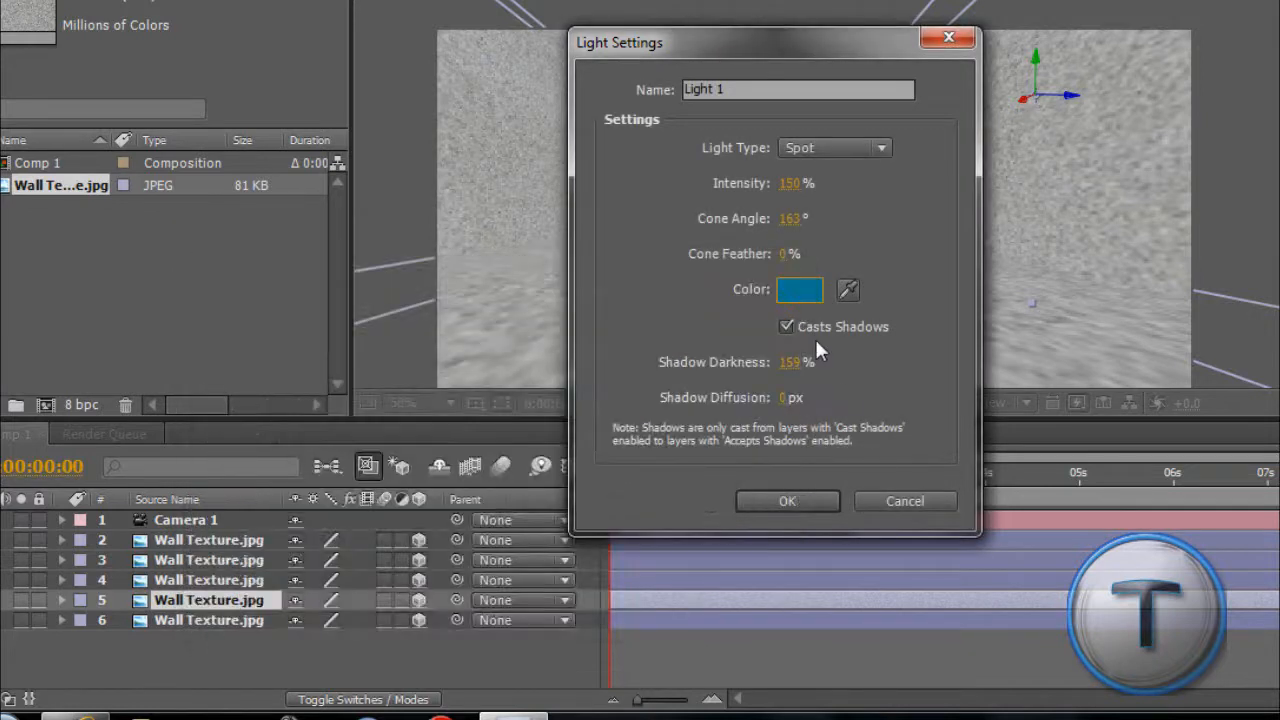
{"action": "left_click", "coordinate": [834, 147]}
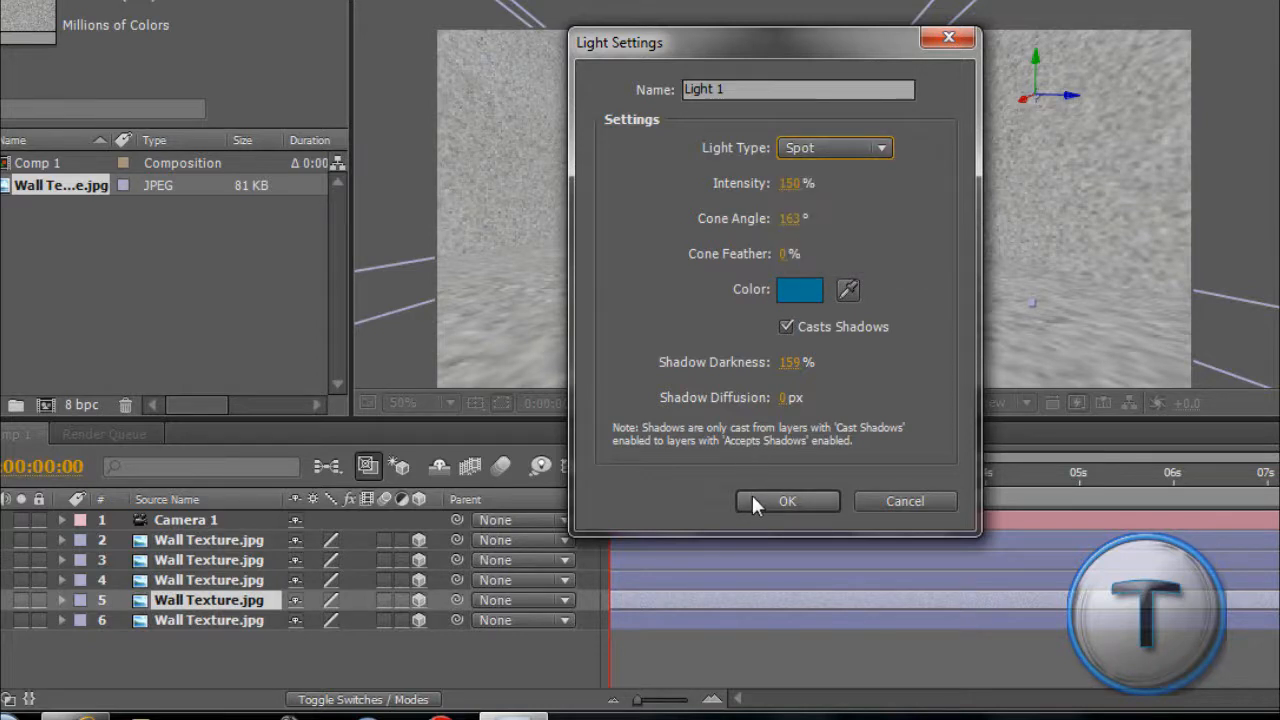
{"action": "left_click", "coordinate": [787, 501]}
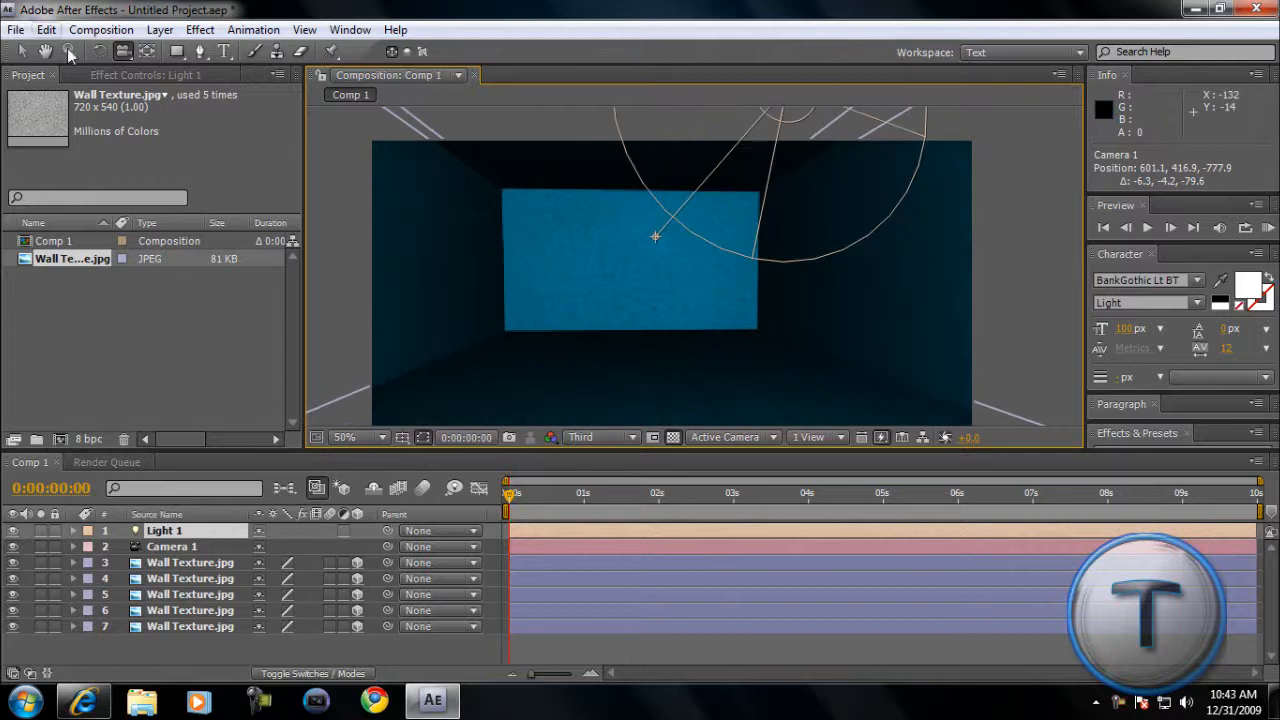
Apply an Exposure effect to the back wall layer and adjust its value.
{"action": "left_click", "coordinate": [190, 626]}
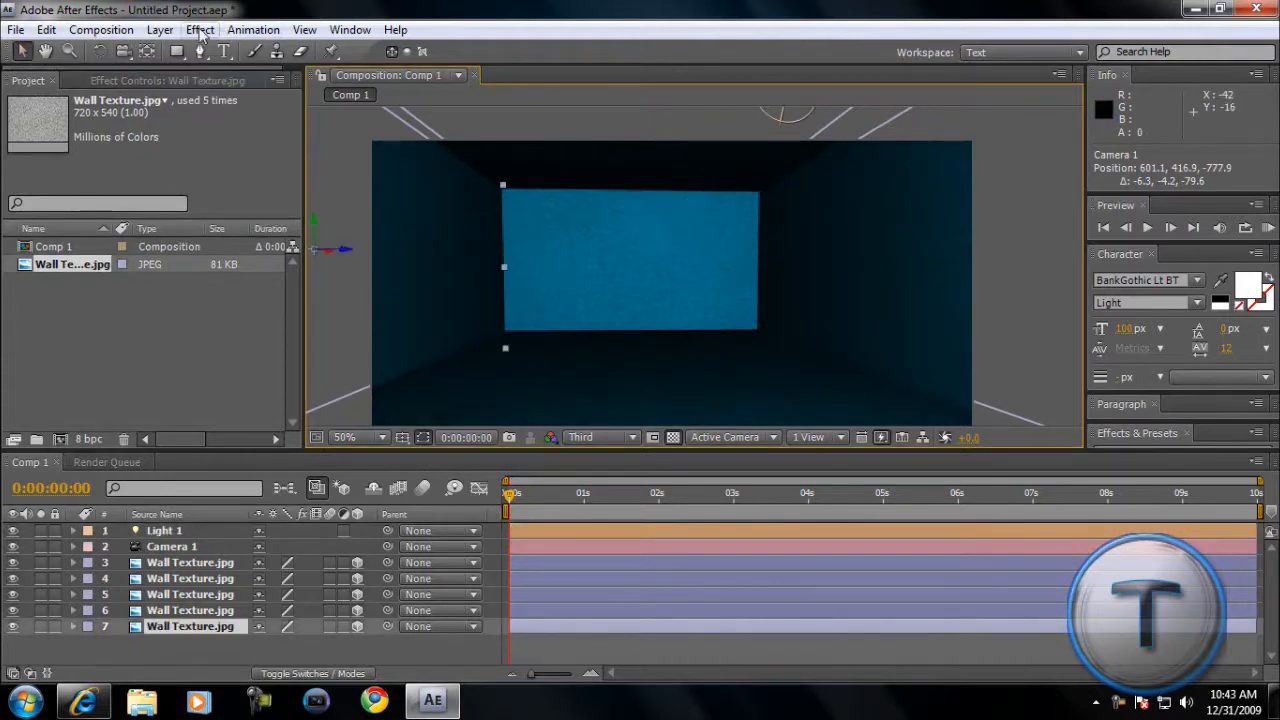
{"action": "left_click", "coordinate": [190, 562]}
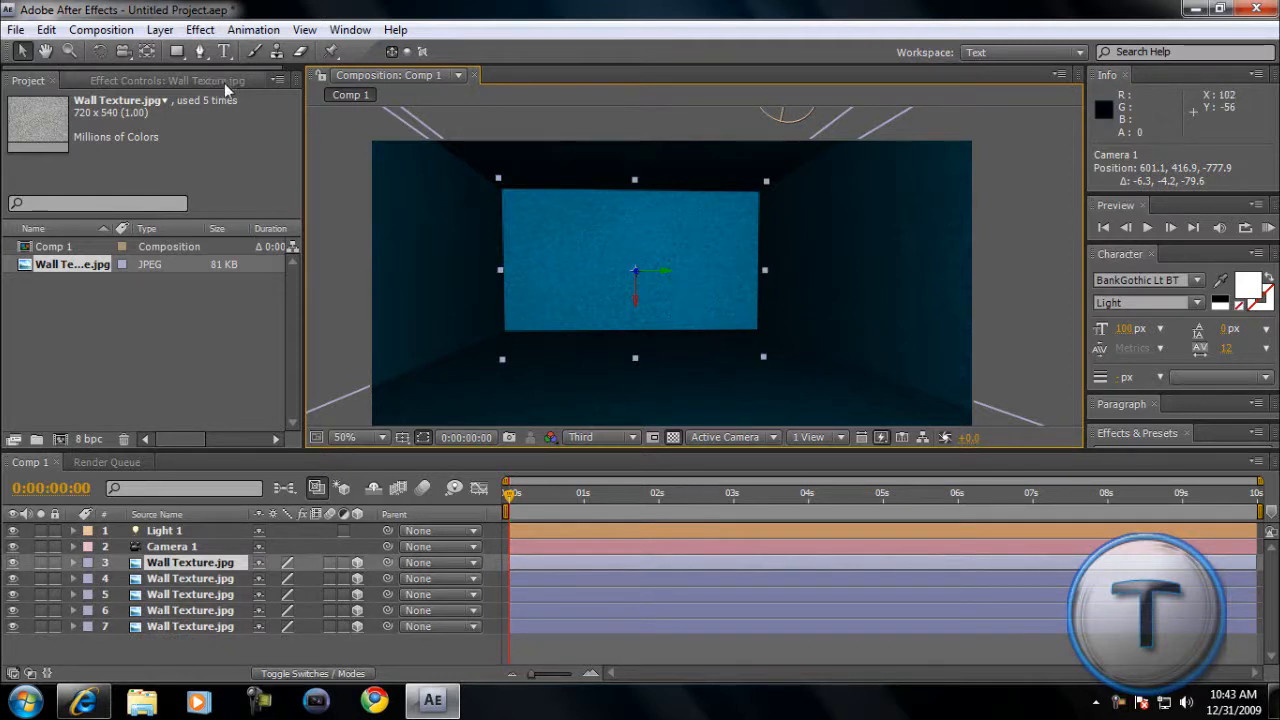
{"action": "left_click", "coordinate": [200, 29]}
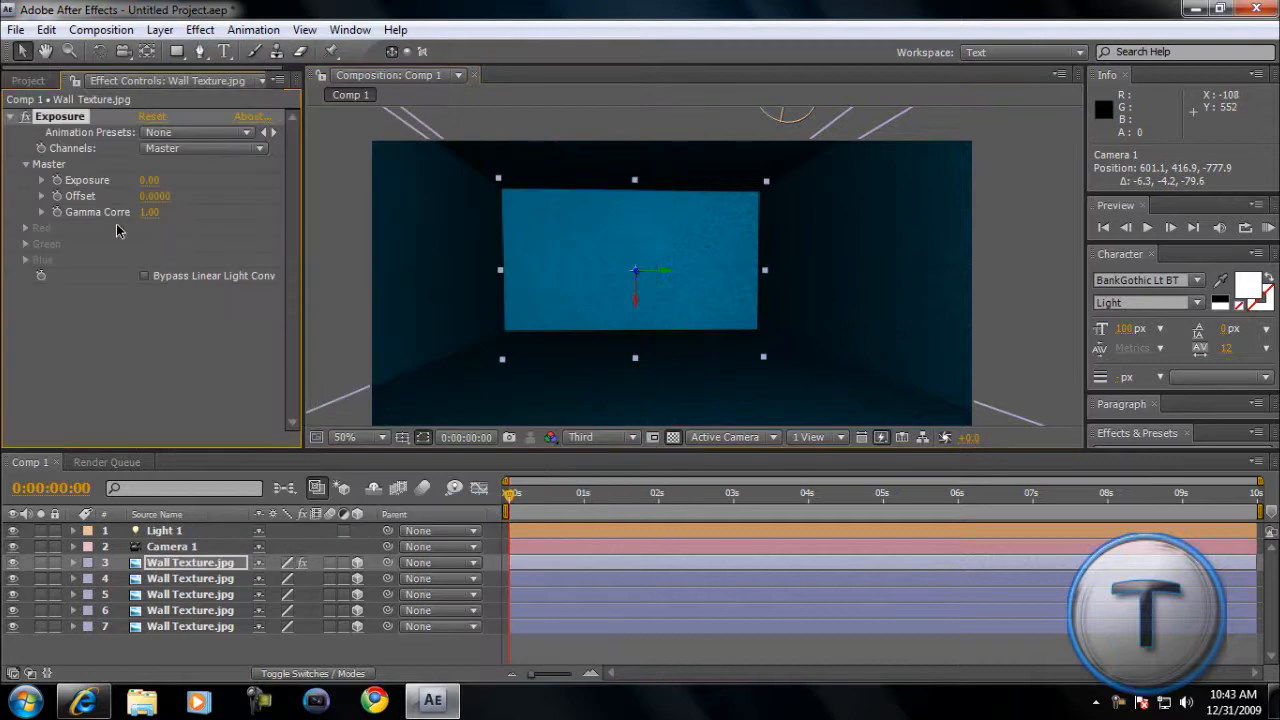
{"action": "left_click_drag", "start_coordinate": [149, 180], "coordinate": [155, 180]}
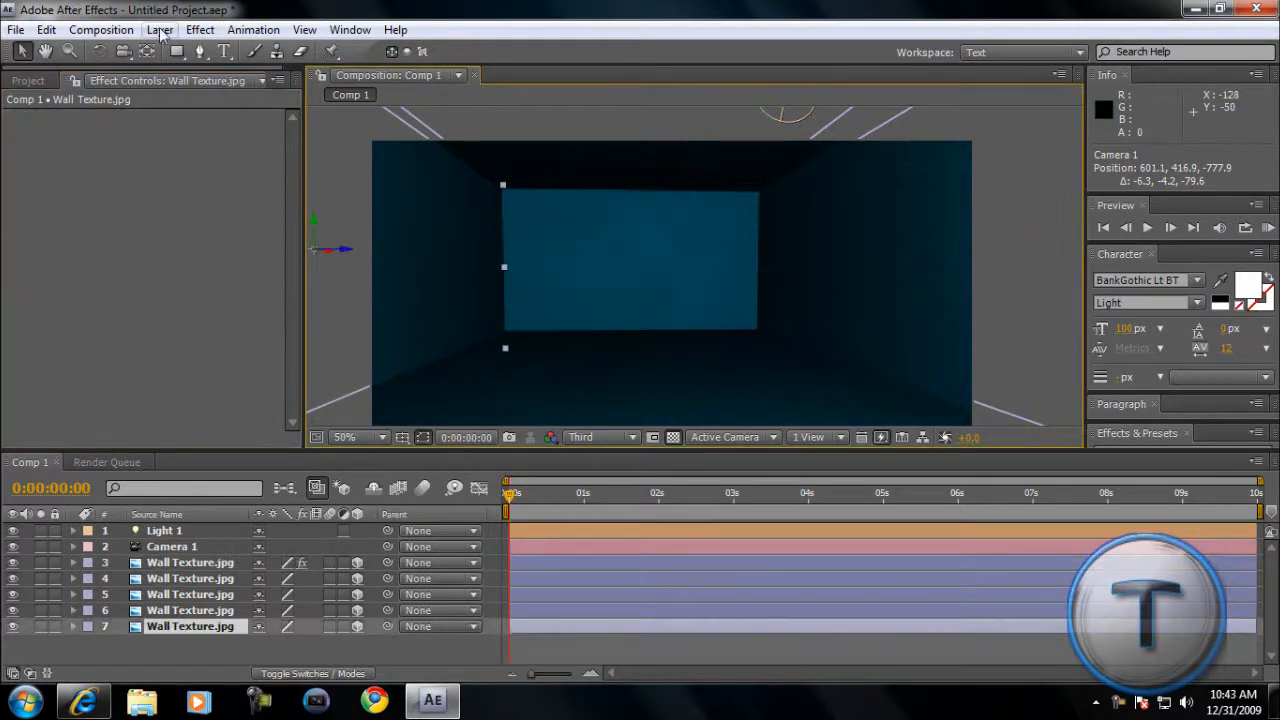
Apply Exposure to the left and right wall layers as well.
{"action": "left_click", "coordinate": [199, 29]}
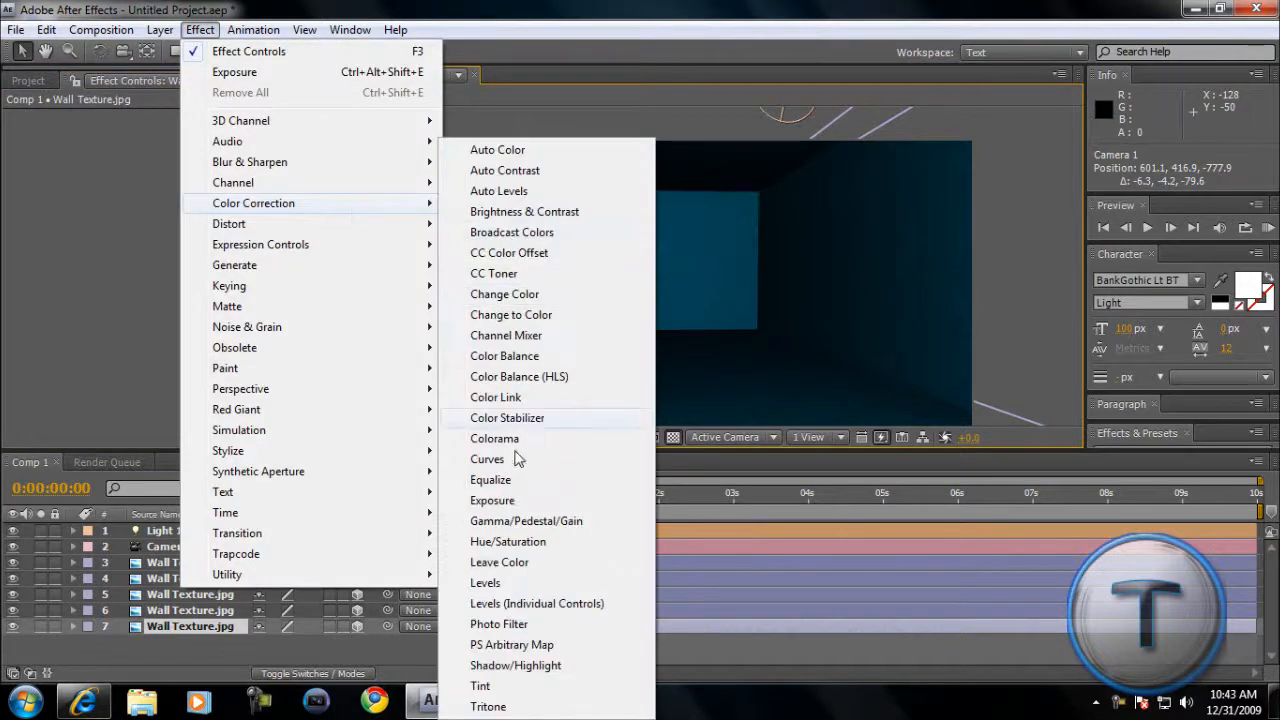
{"action": "left_click", "coordinate": [492, 500]}
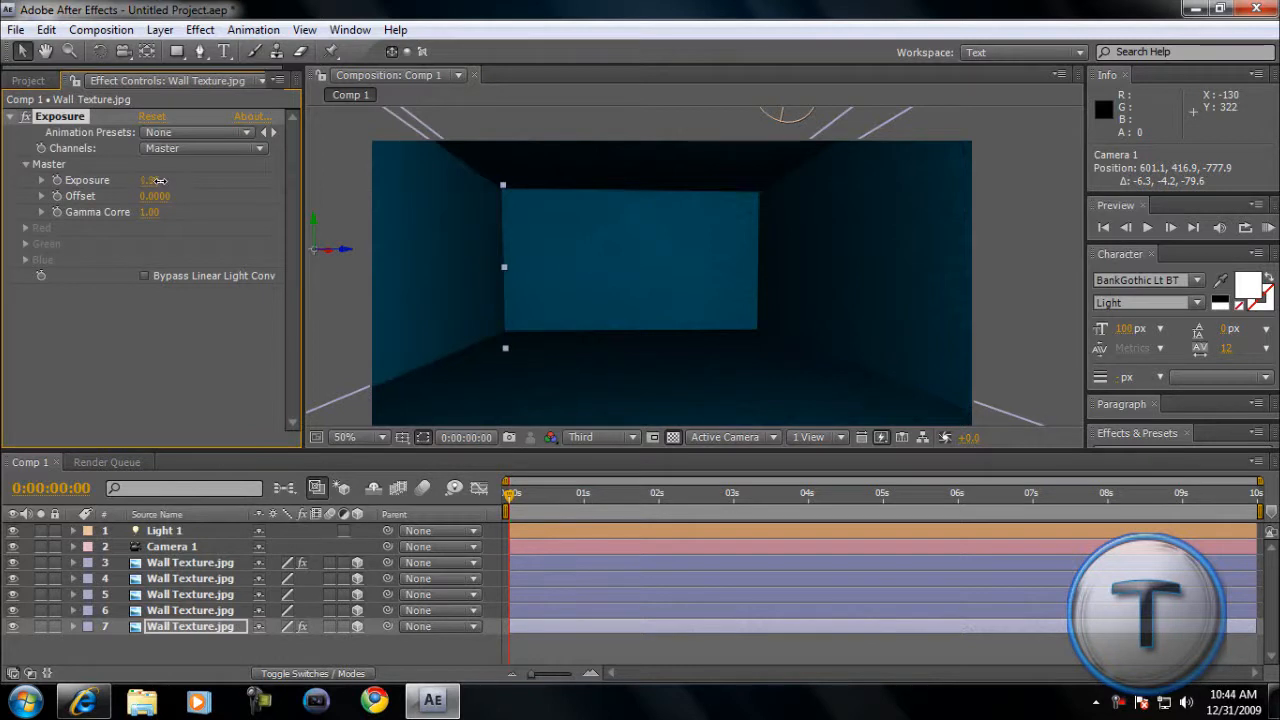
{"action": "left_click", "coordinate": [190, 594]}
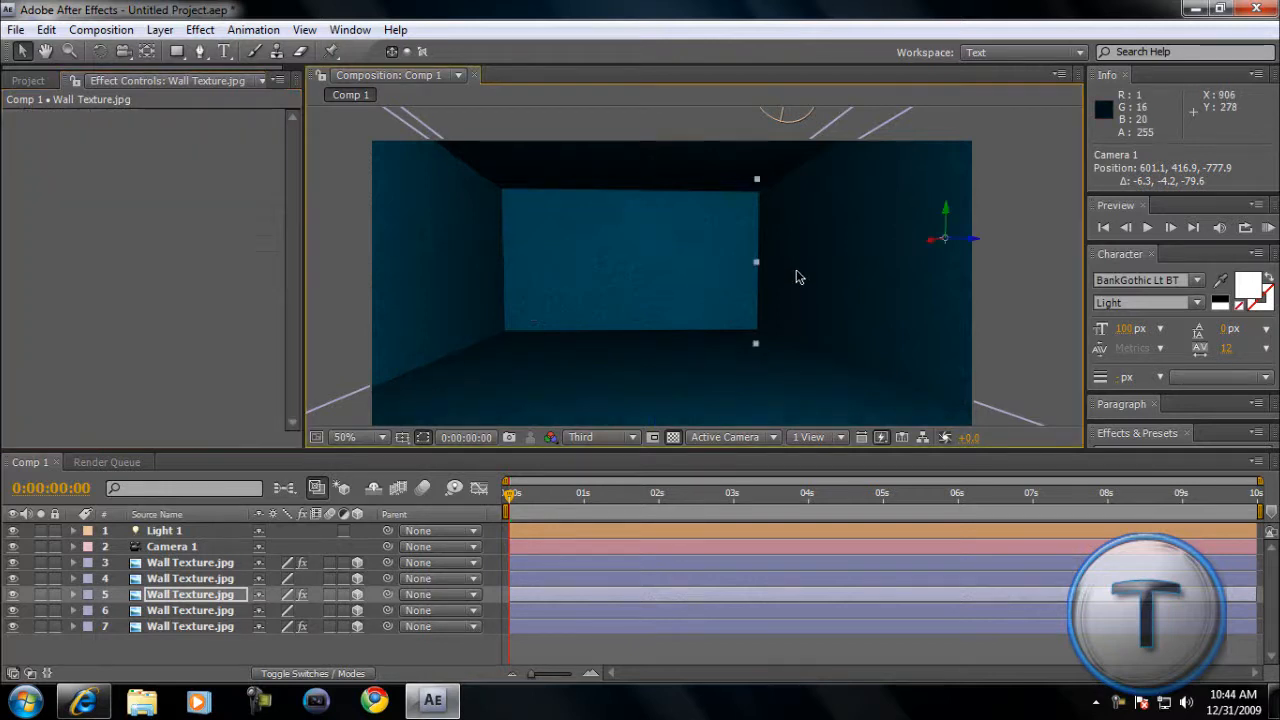
{"action": "left_click", "coordinate": [200, 29]}
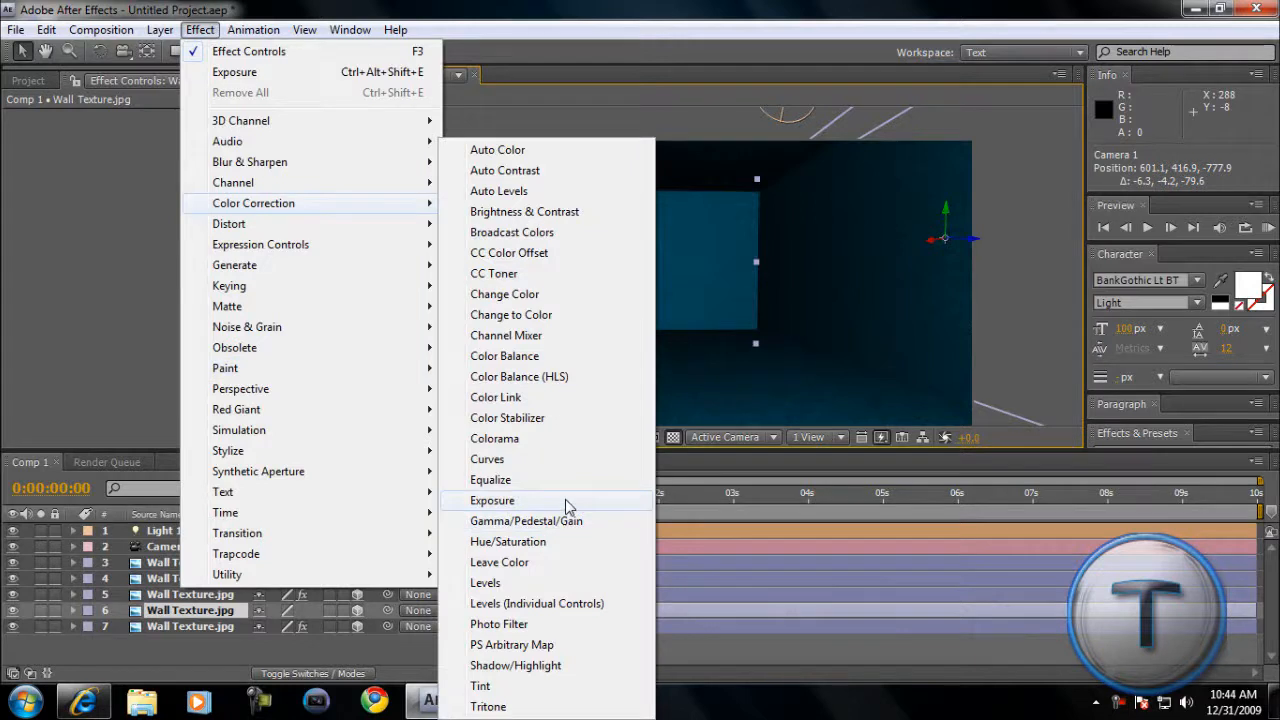
{"action": "left_click", "coordinate": [492, 500]}
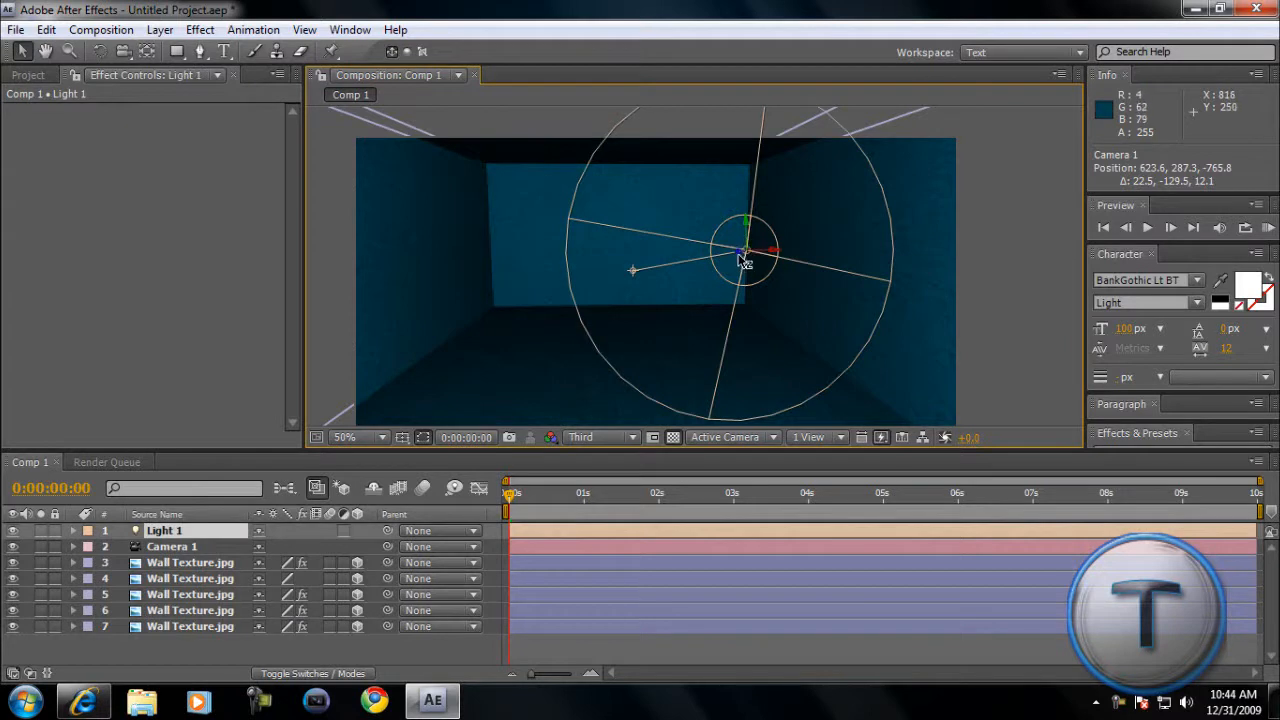
Reposition Light 1 and aim its point of interest at the back wall's centre.
{"action": "left_click_drag", "start_coordinate": [745, 255], "coordinate": [645, 265]}
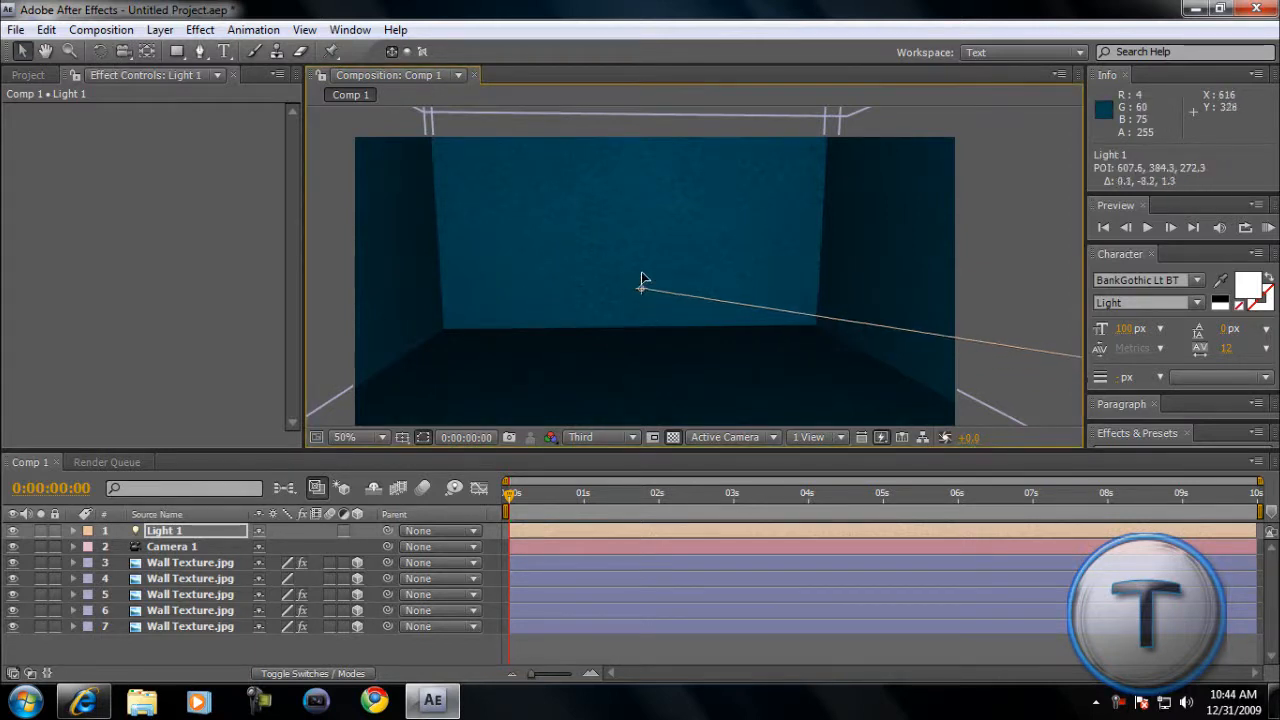
{"action": "left_click_drag", "start_coordinate": [640, 290], "coordinate": [615, 232]}
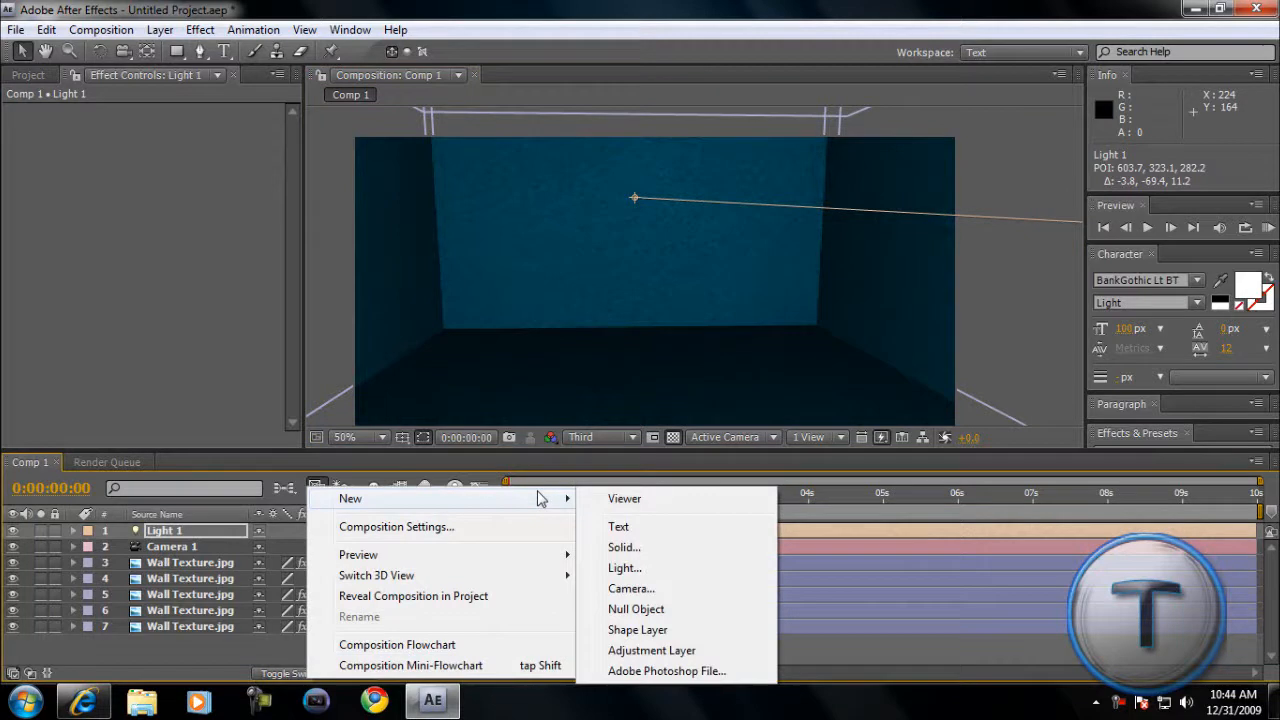
Create a new 3D text layer reading 'TUTORIAL' inside the room.
{"action": "left_click", "coordinate": [618, 526]}
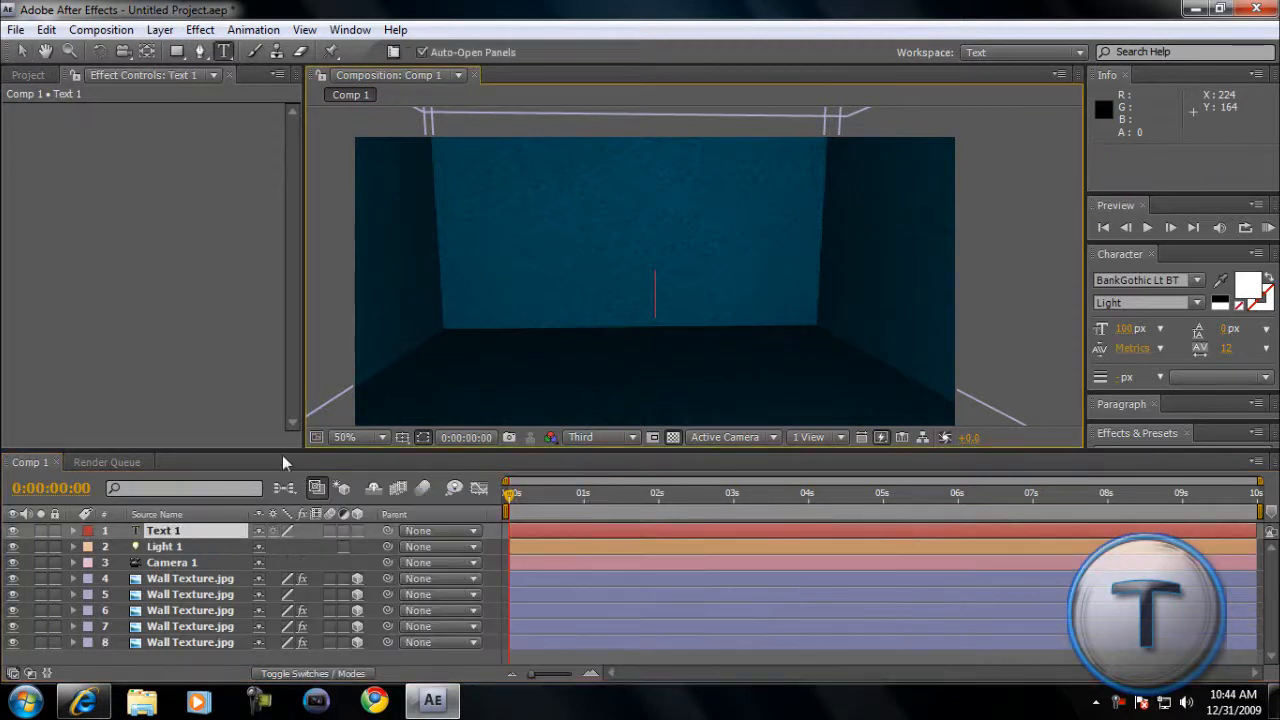
{"action": "type", "text": "TUTORIAL"}
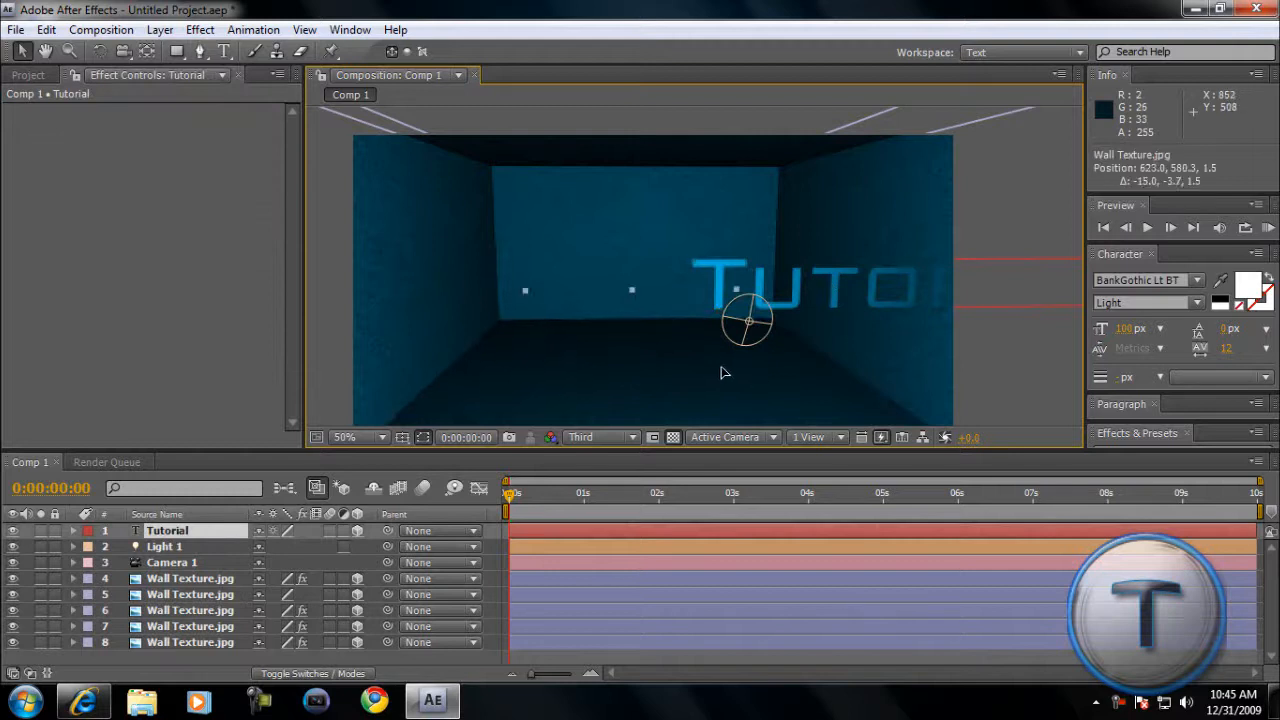
Orbit Camera 1 with the Unified Camera Tool to frame the Tutorial text.
{"action": "left_click", "coordinate": [750, 283]}
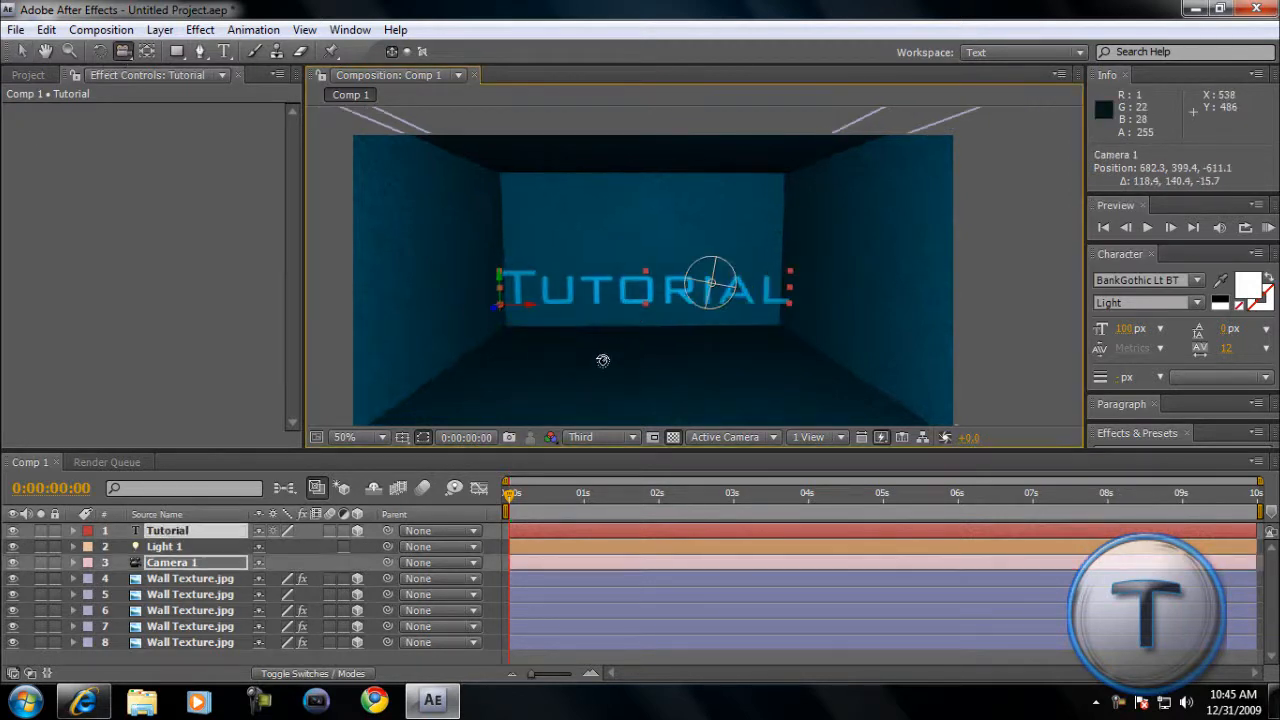
{"action": "left_click_drag", "start_coordinate": [603, 360], "coordinate": [554, 342]}
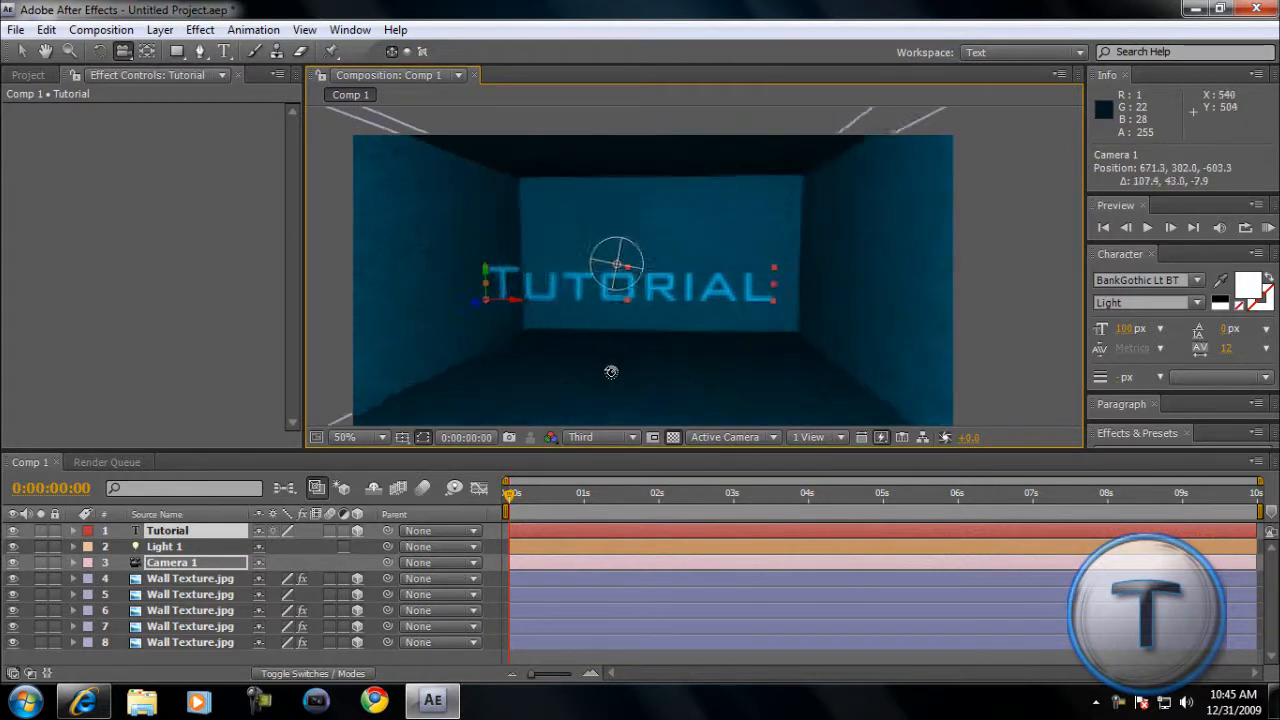
{"action": "left_click_drag", "start_coordinate": [611, 372], "coordinate": [617, 376]}
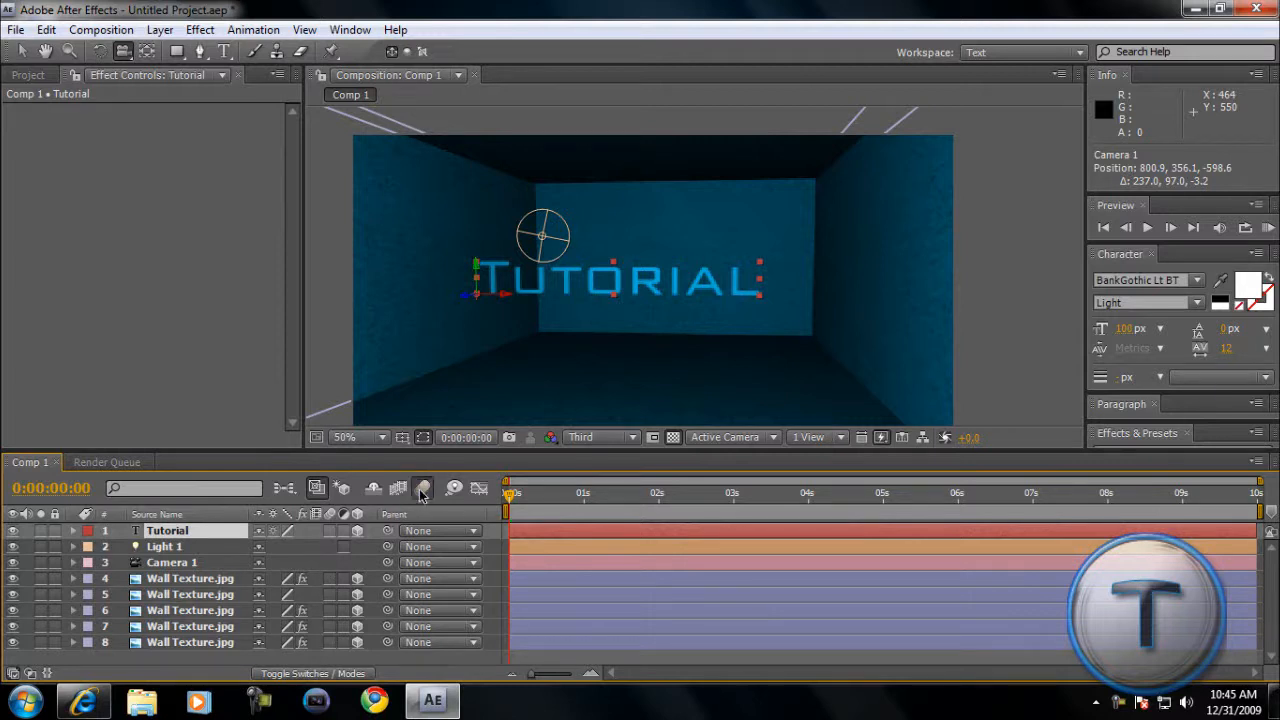
{"action": "mouse_move", "coordinate": [422, 489]}
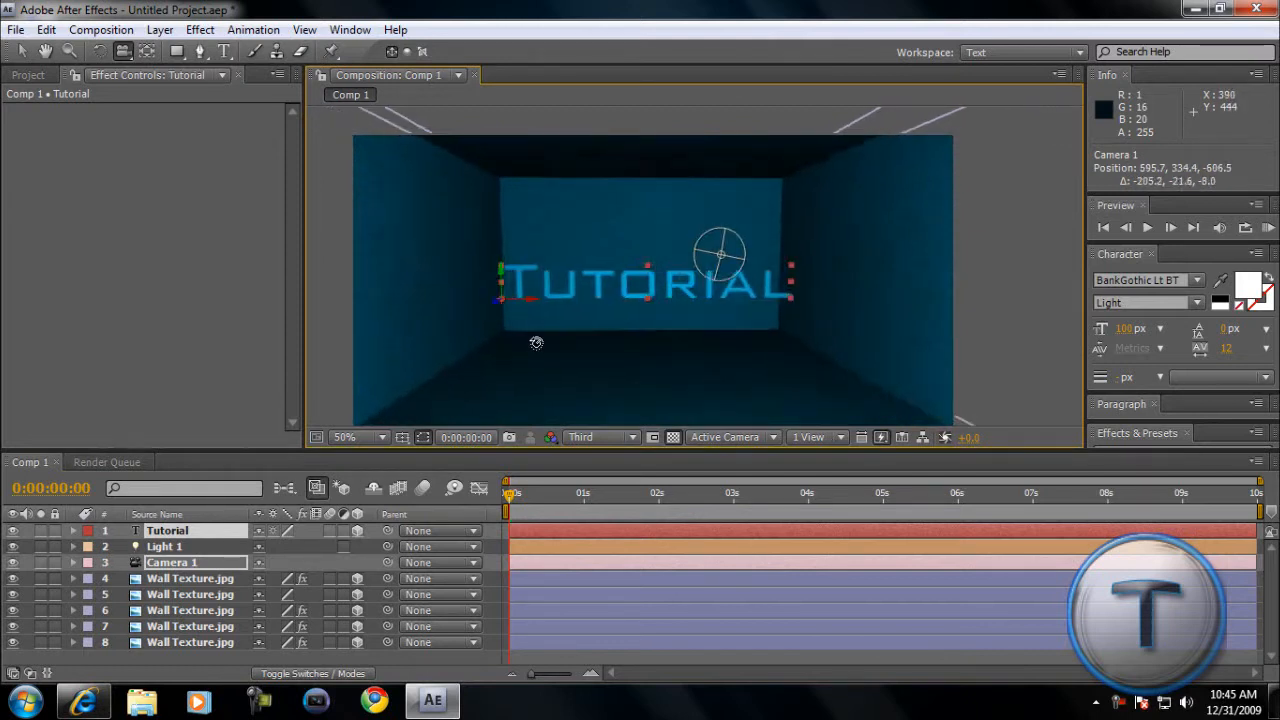
Swing Camera 1 to recentre the Tutorial text, then select a Wall Texture layer's Exposure.
{"action": "left_click_drag", "start_coordinate": [720, 250], "coordinate": [590, 250]}
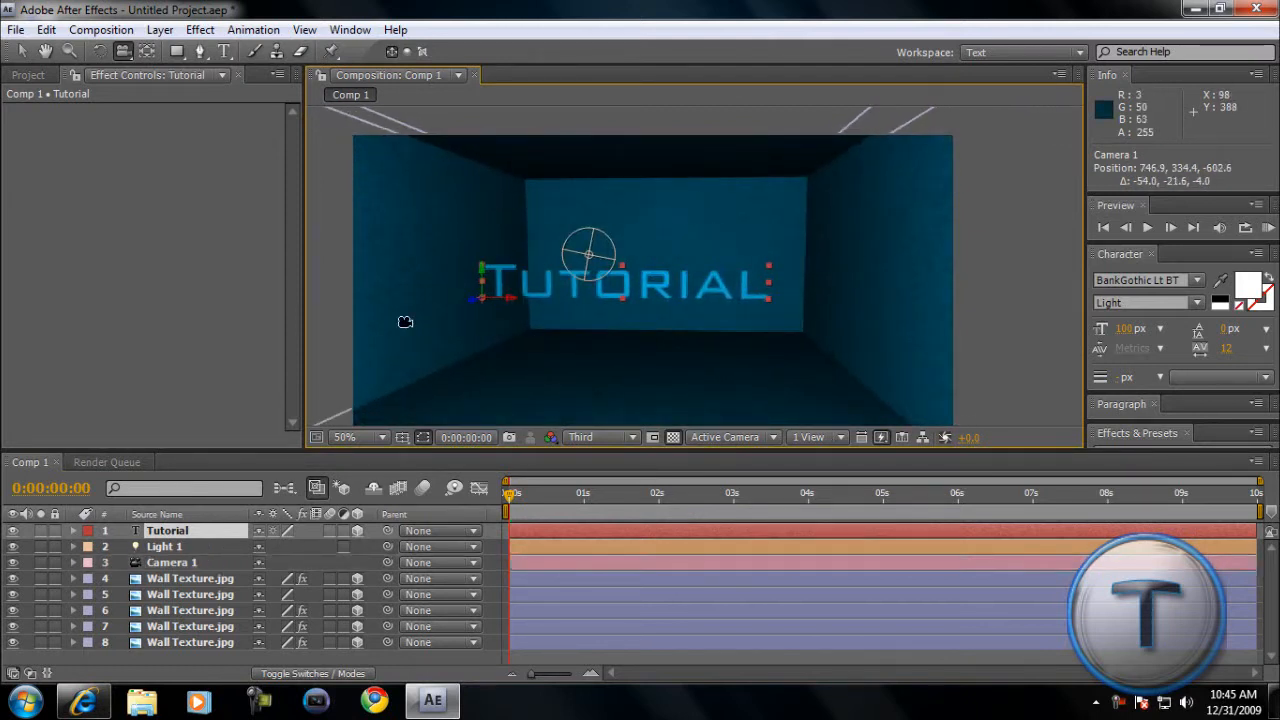
{"action": "left_click", "coordinate": [190, 642]}
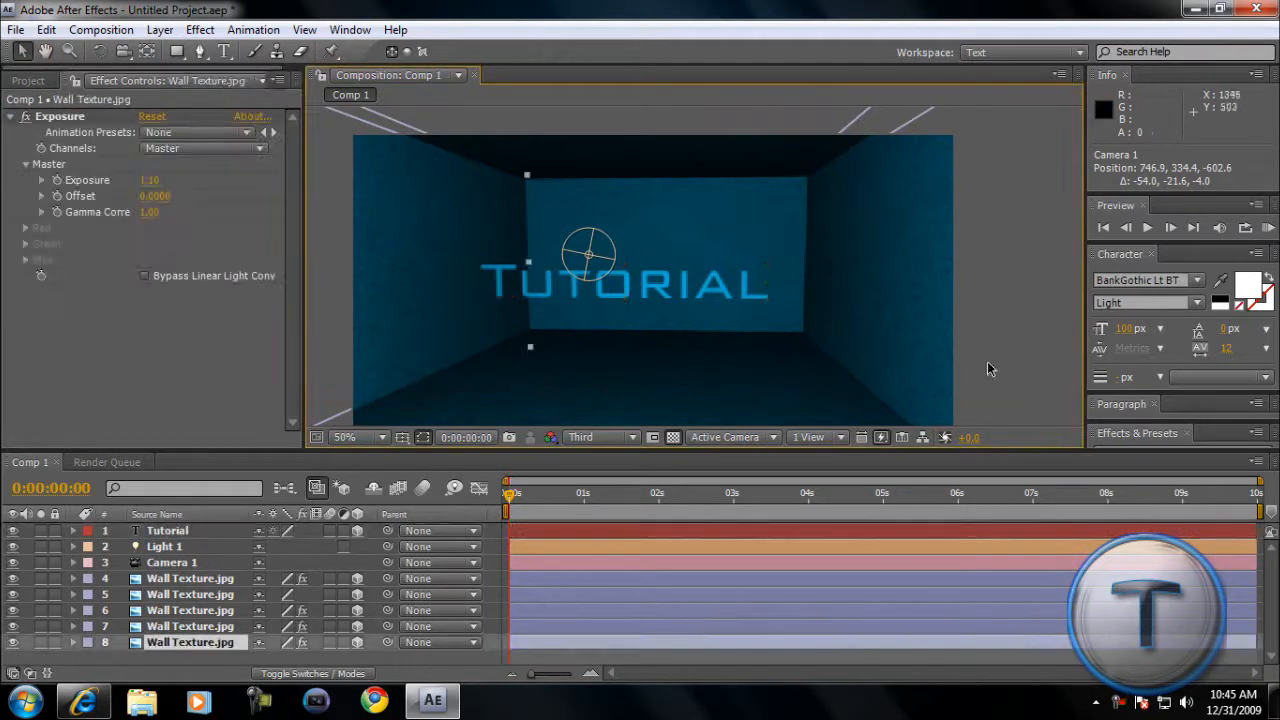